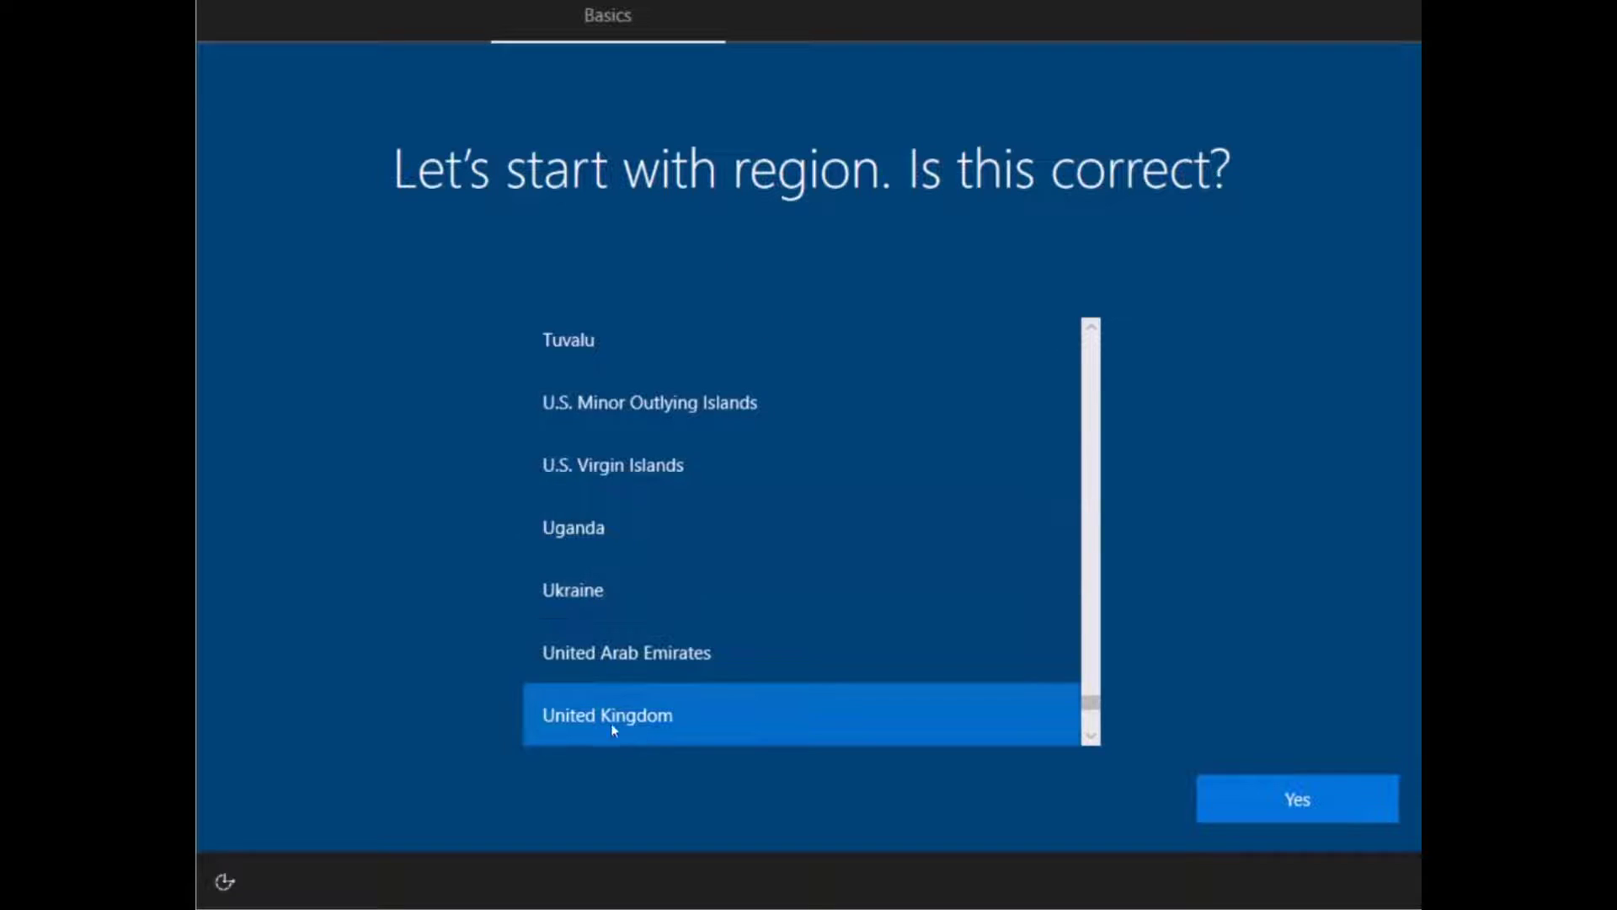
pyautogui.moveTo(1154, 775)
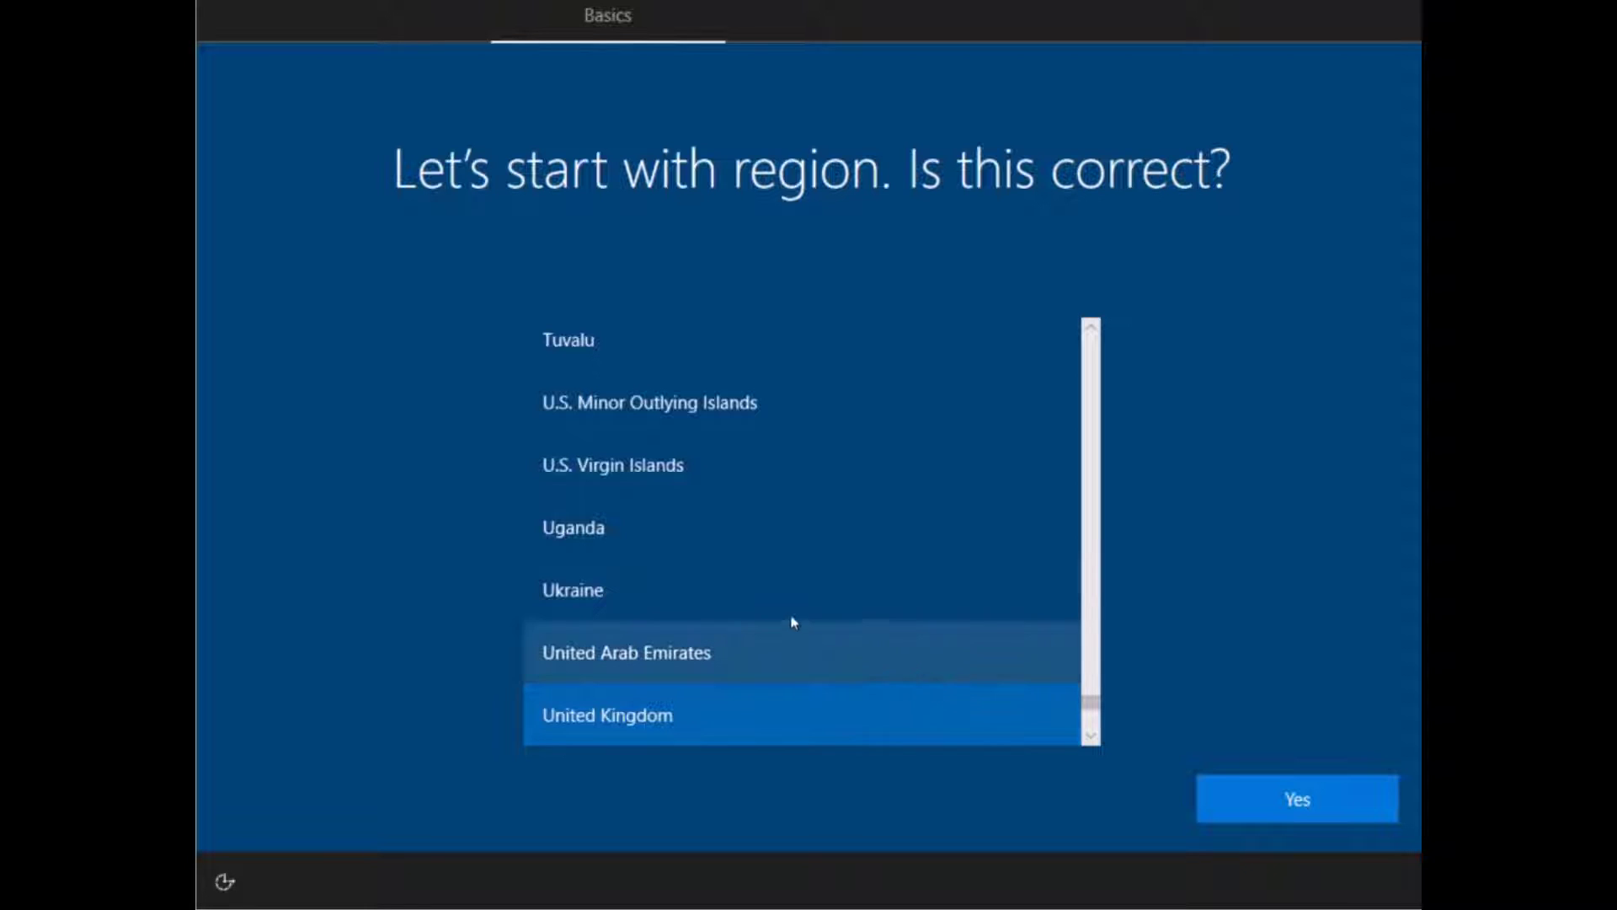
pyautogui.moveTo(928, 588)
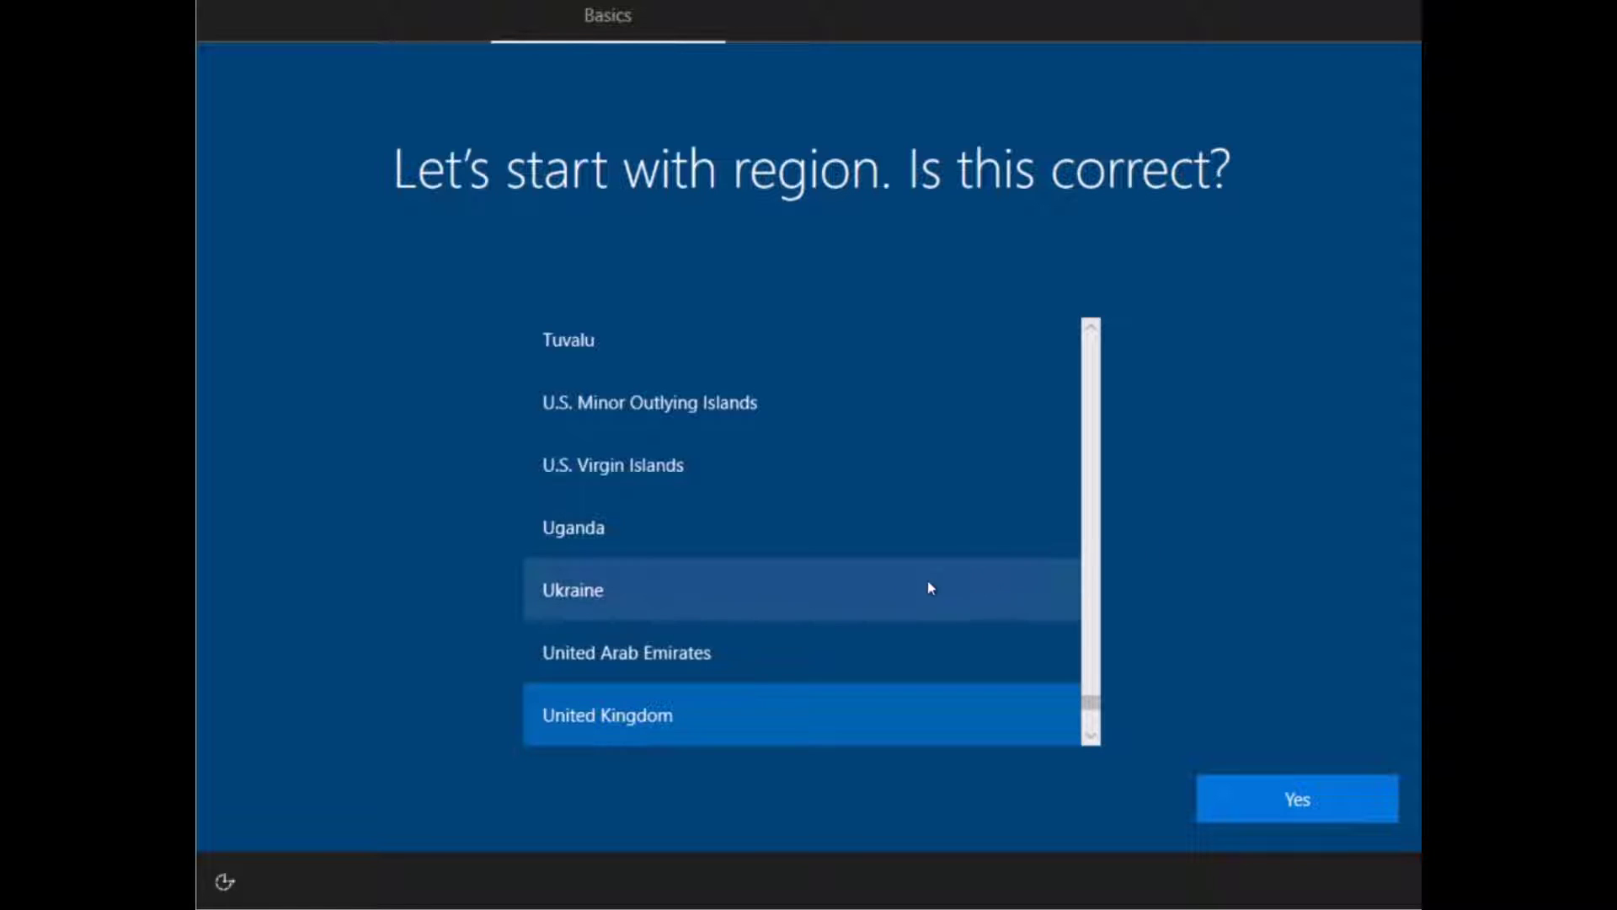
pyautogui.moveTo(1112, 362)
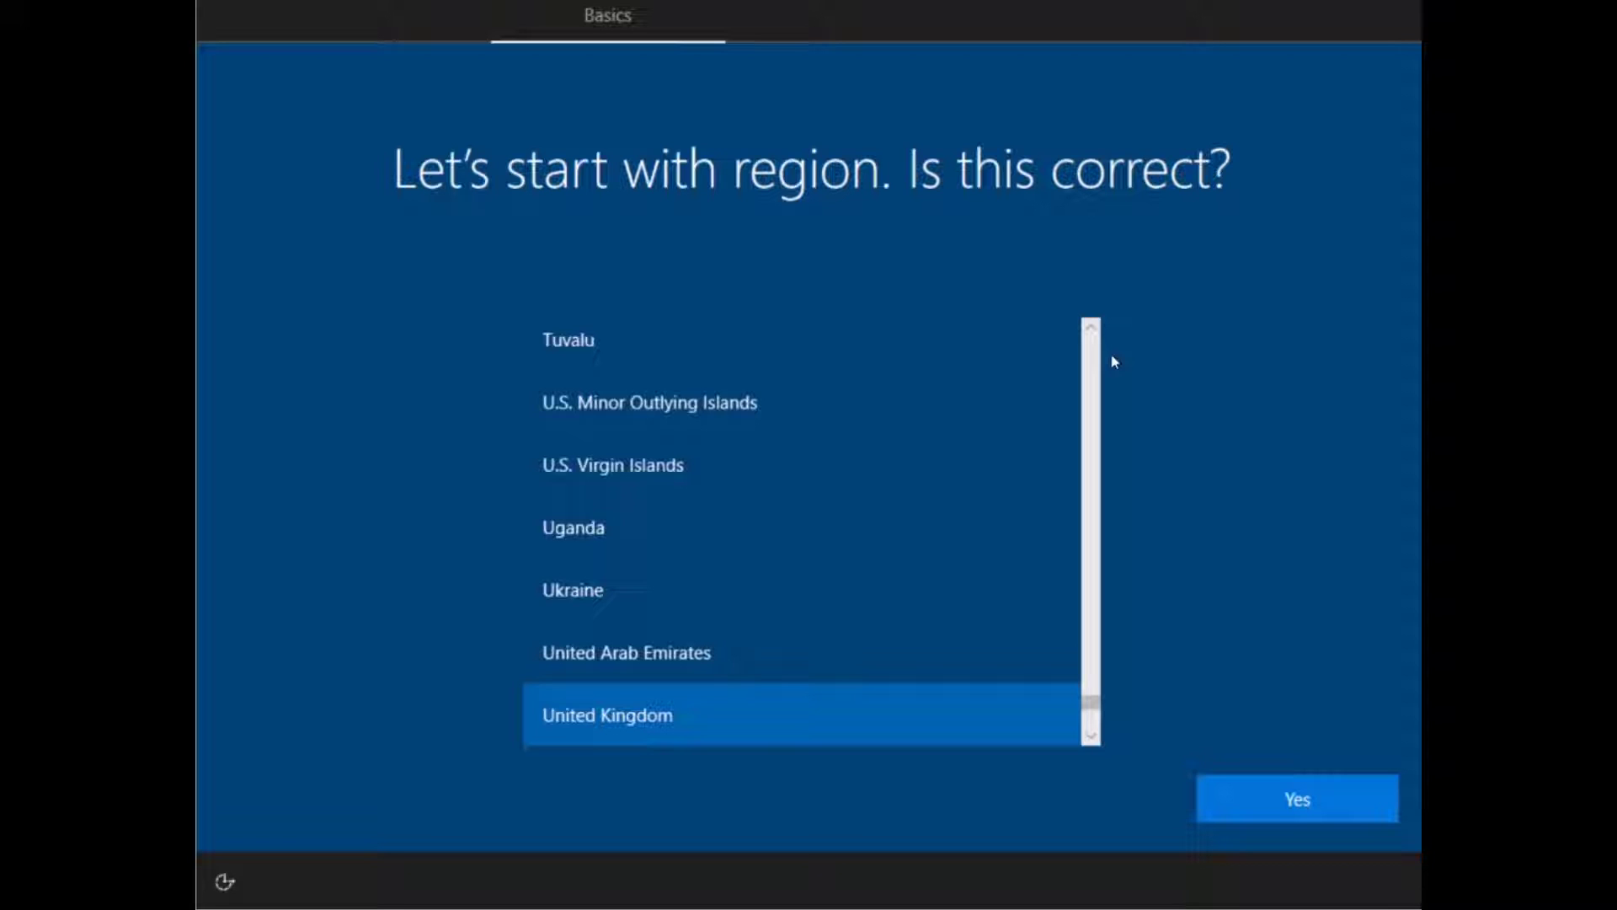
pyautogui.moveTo(1049, 344)
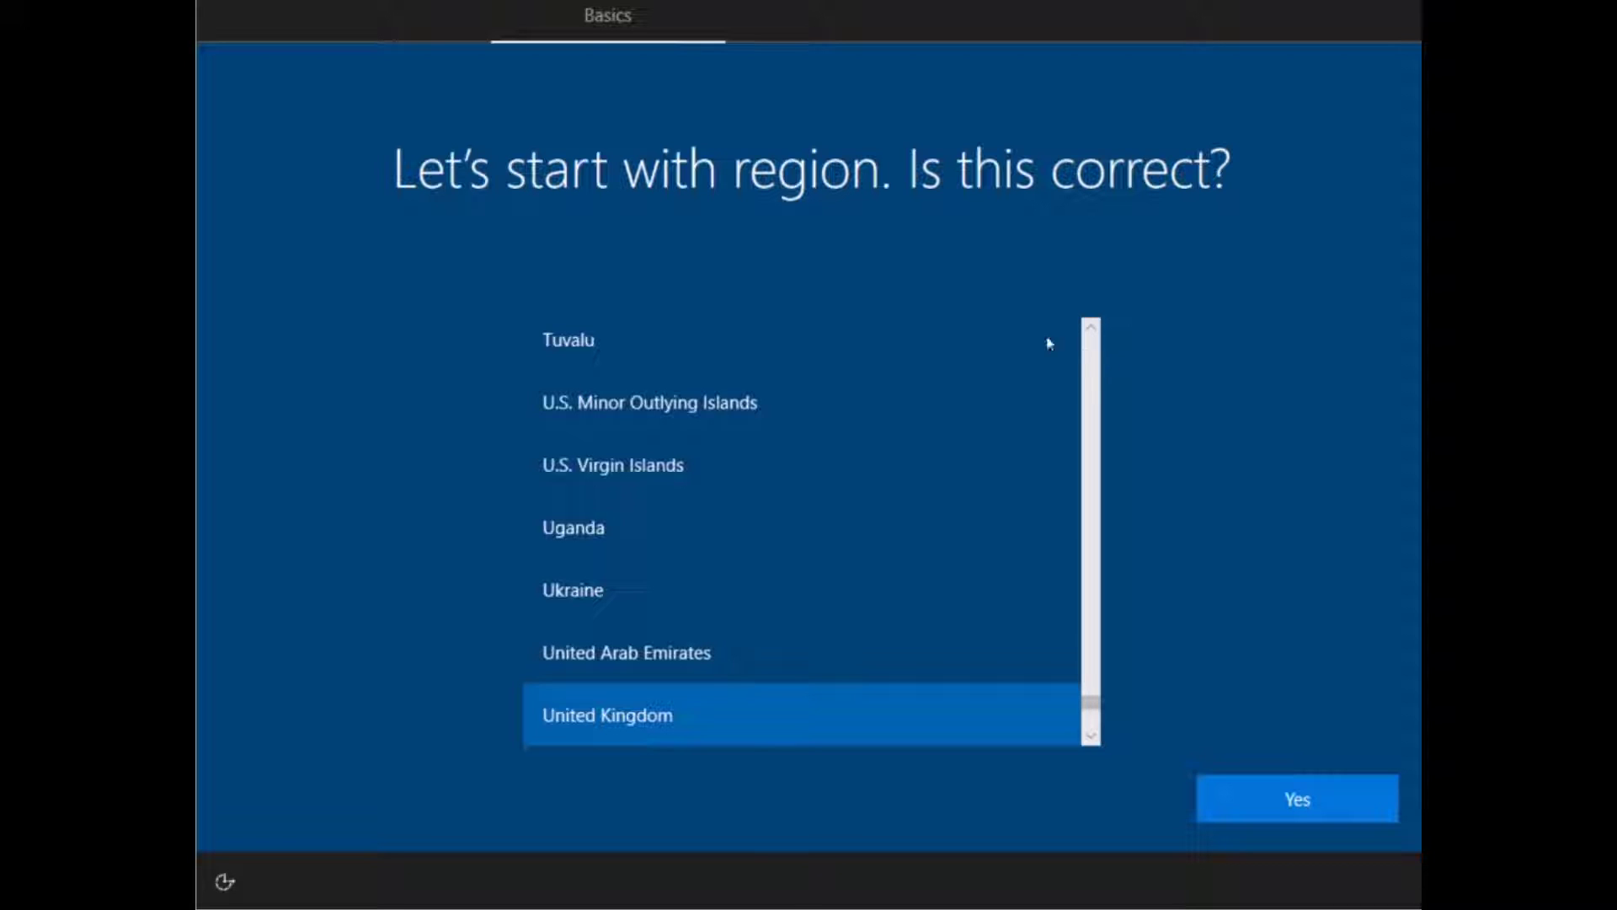
pyautogui.moveTo(881, 212)
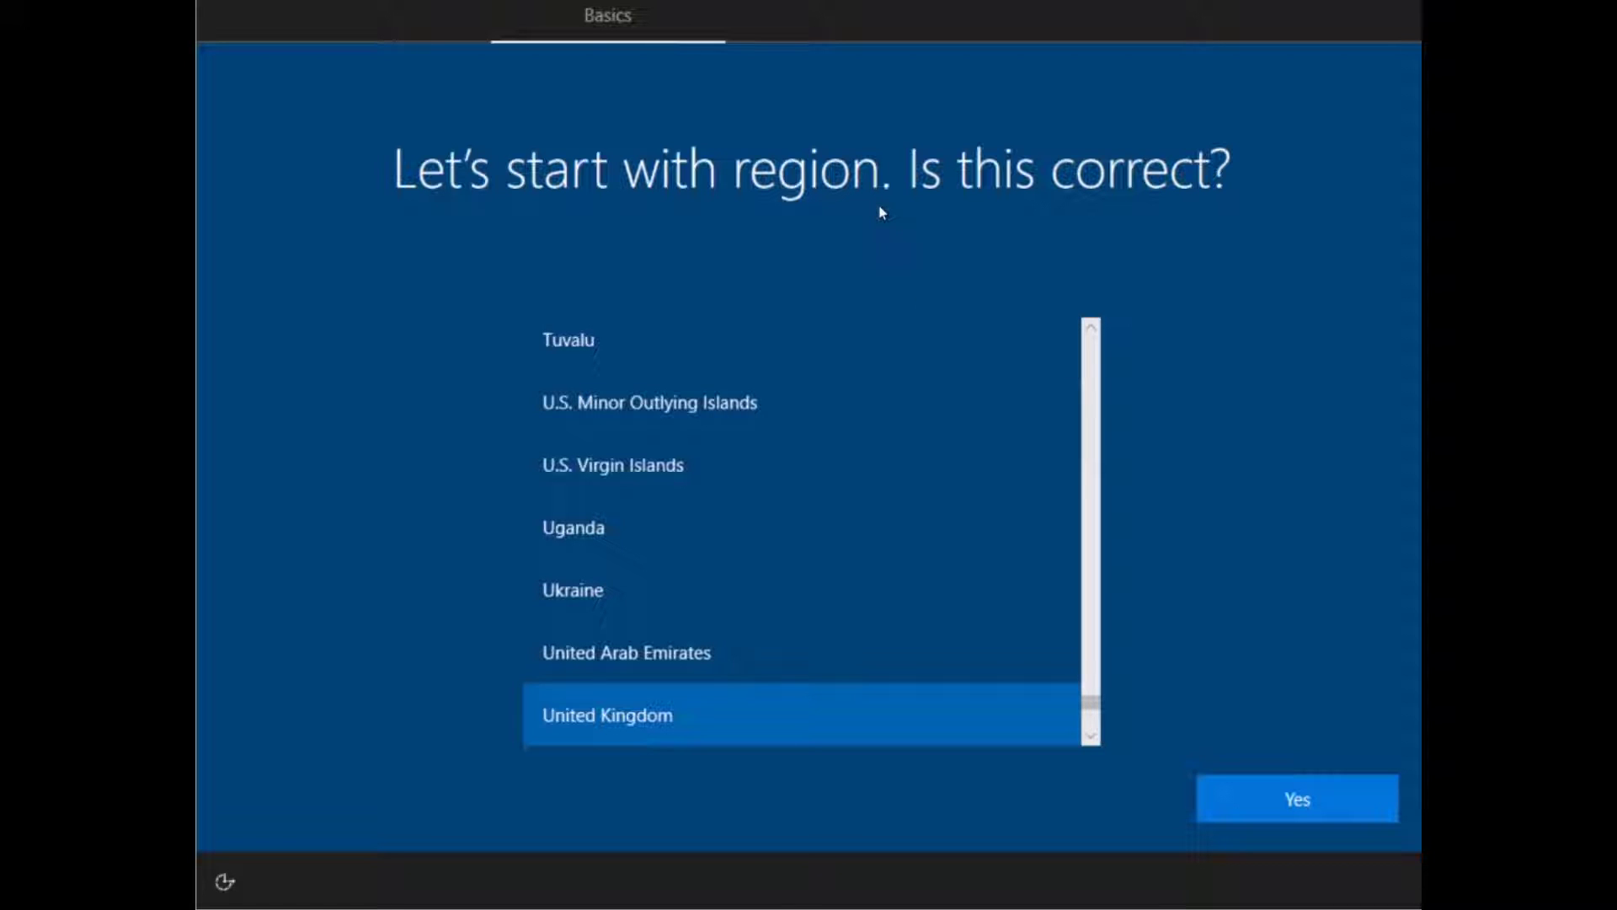
pyautogui.moveTo(851, 219)
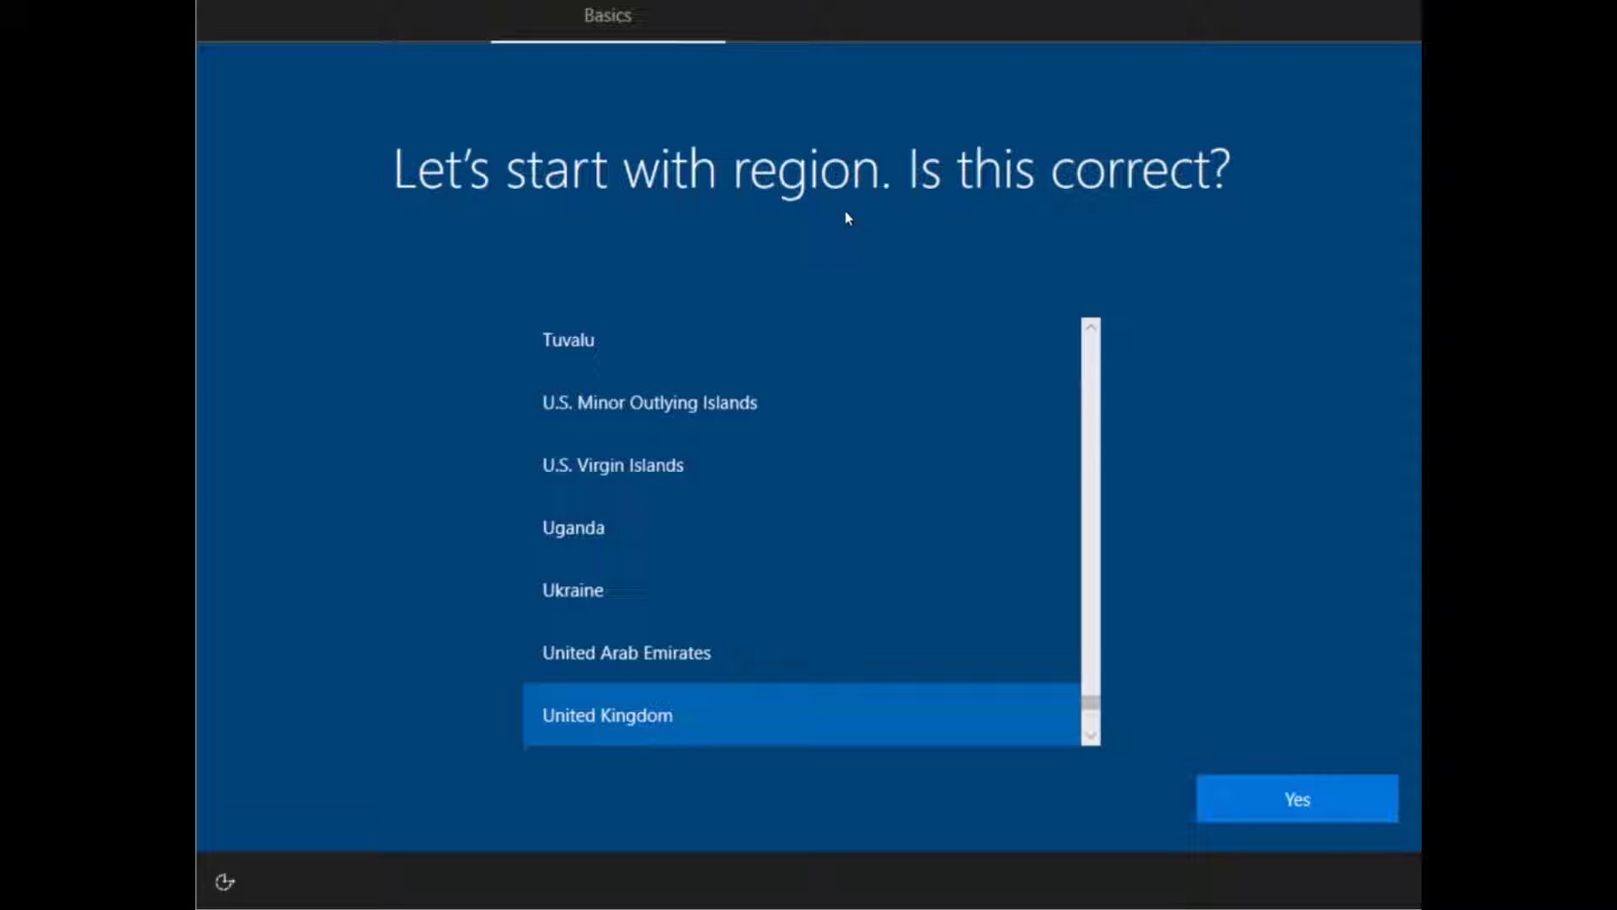
pyautogui.moveTo(805, 225)
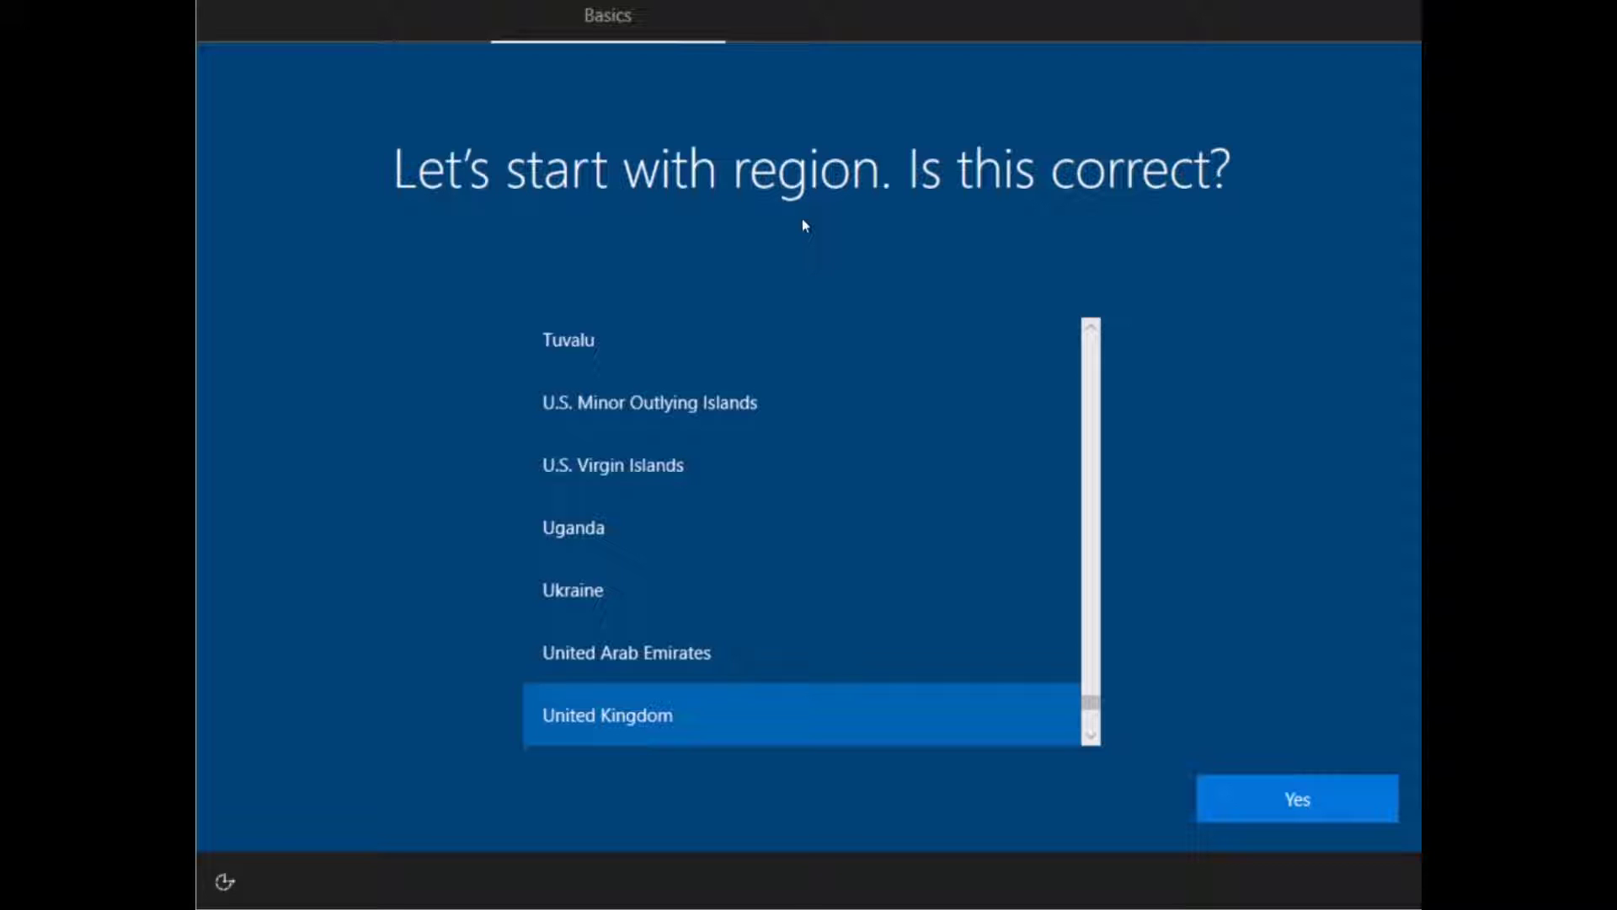
# Open a command window over setup with Shift+F10 and start a PowerShell session
pyautogui.press('shift+f10')
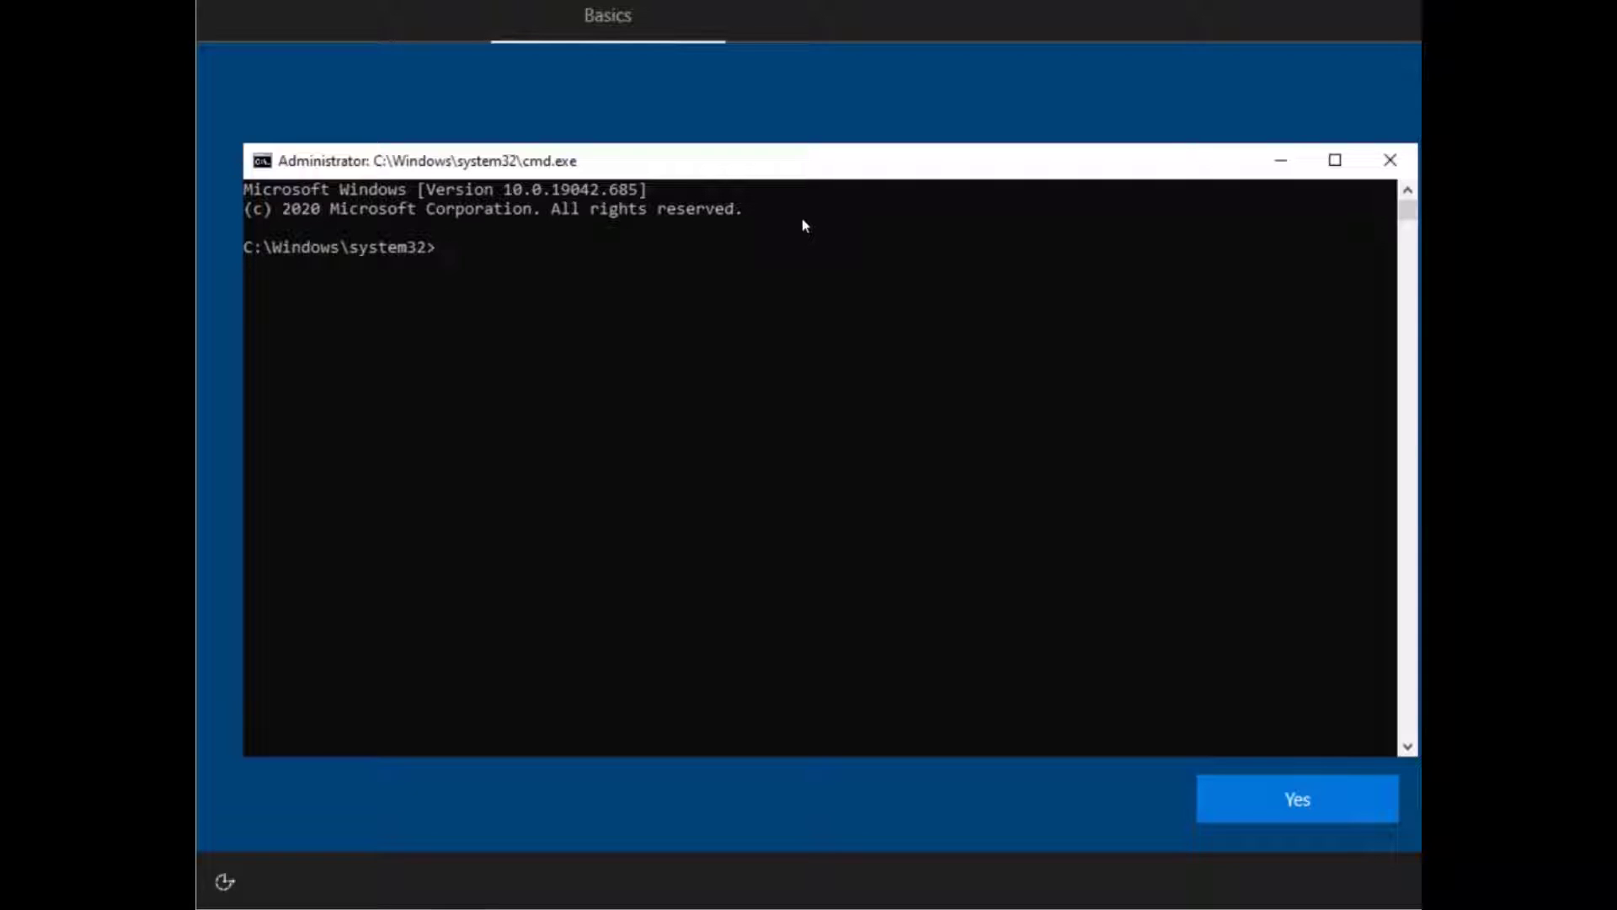
pyautogui.write('POWERSHELL')
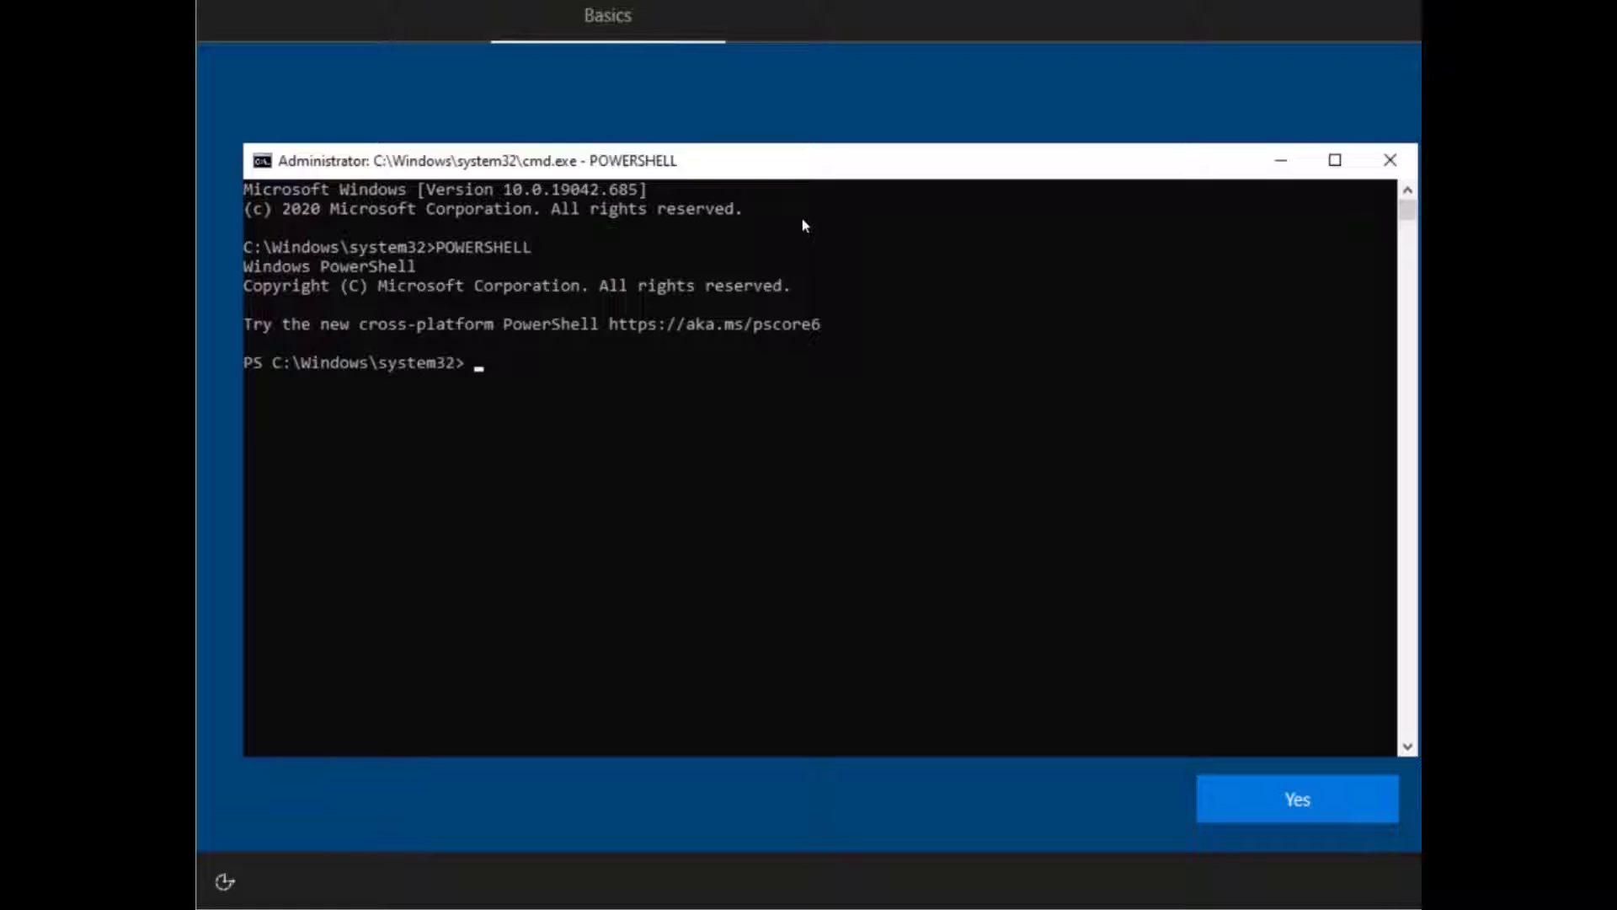
# Set the PowerShell execution policy to bypass
pyautogui.write('s')
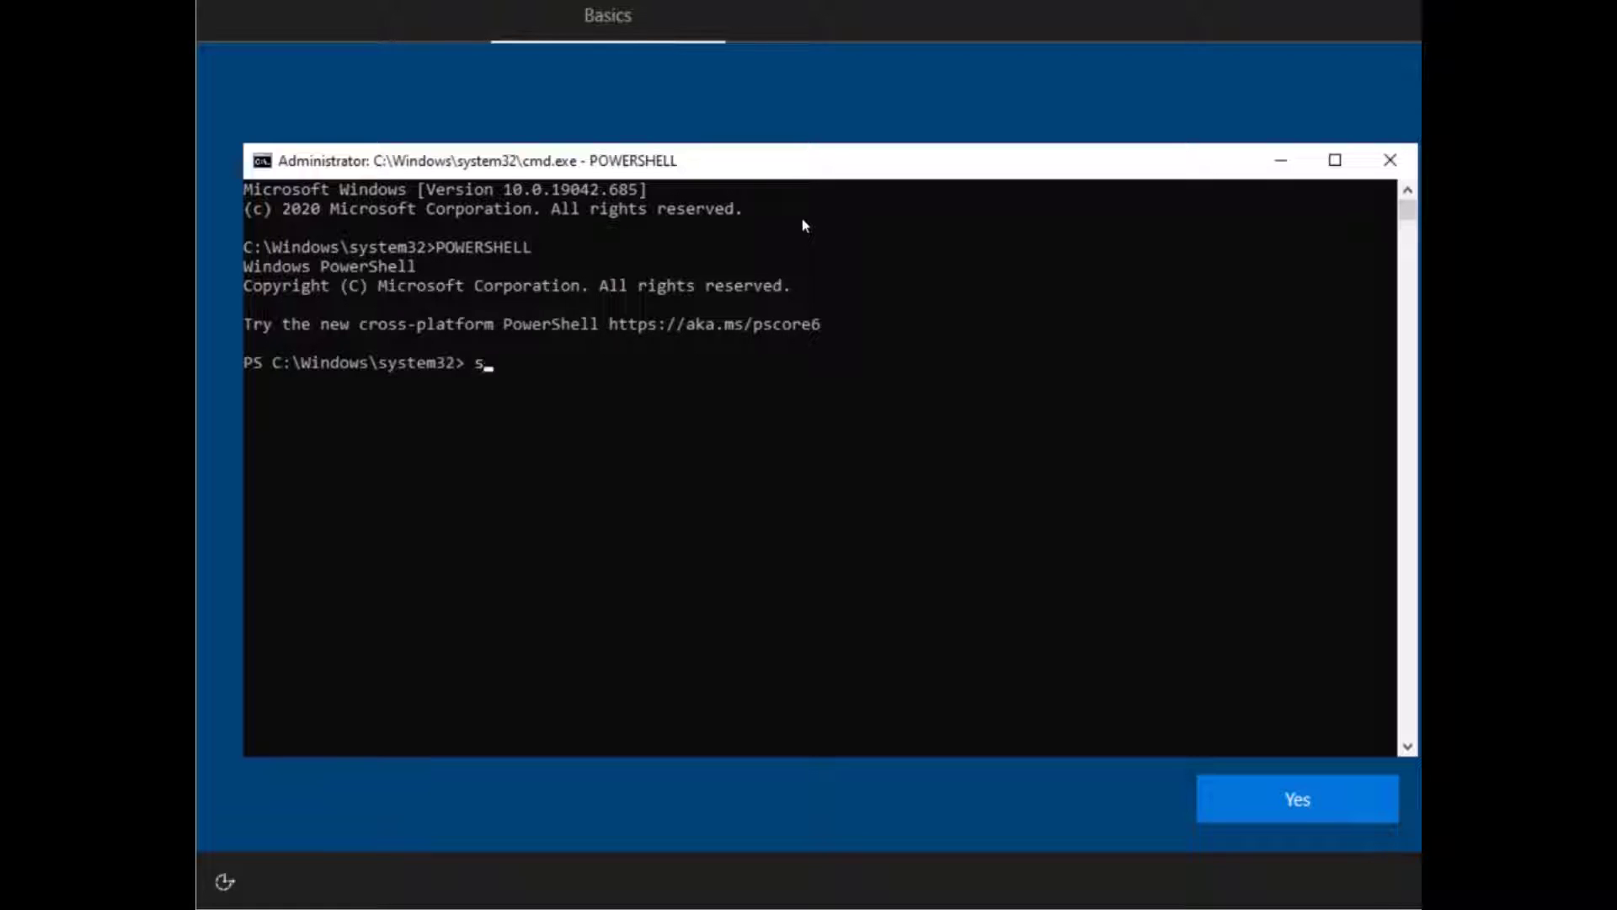
pyautogui.write('et-exec')
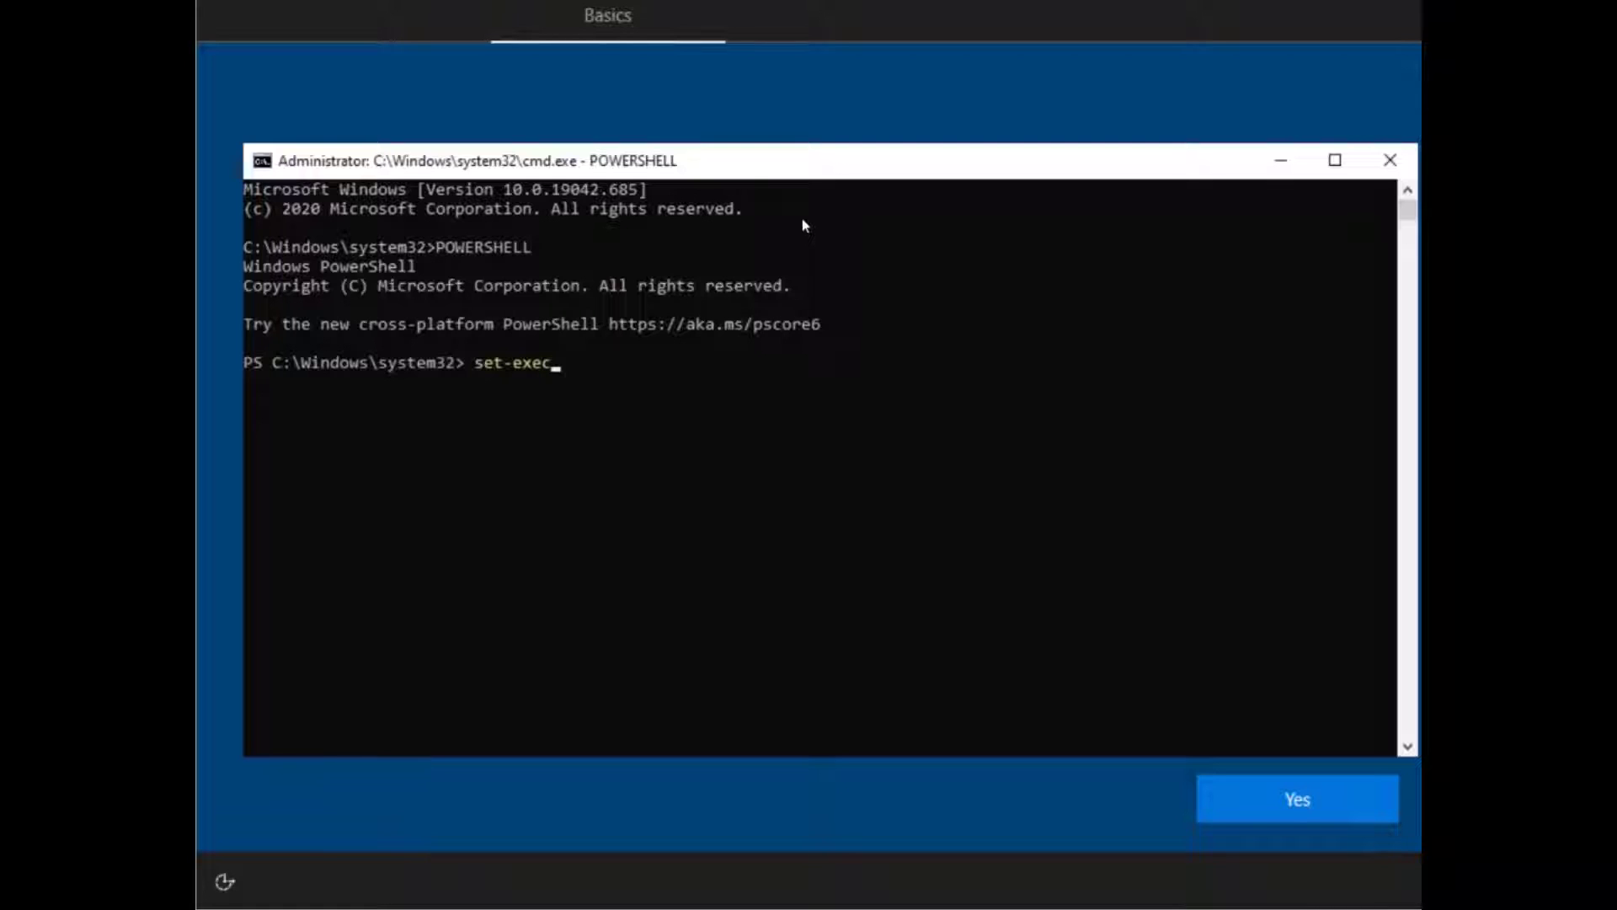
pyautogui.write('Set-ExecutionPolicy bypass')
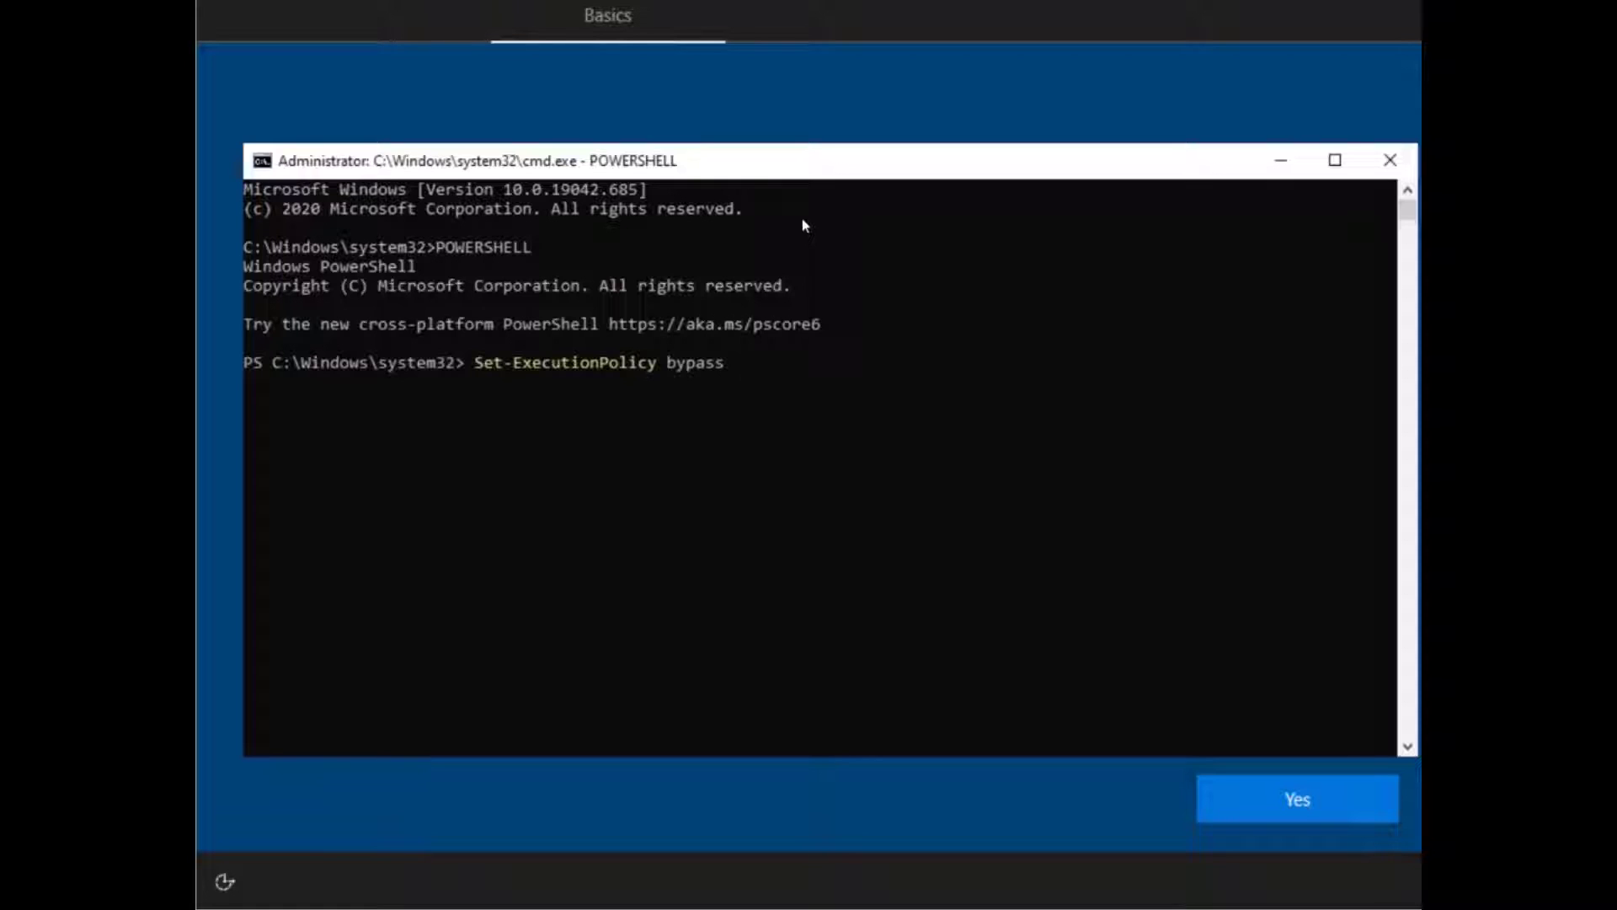
pyautogui.press('Return')
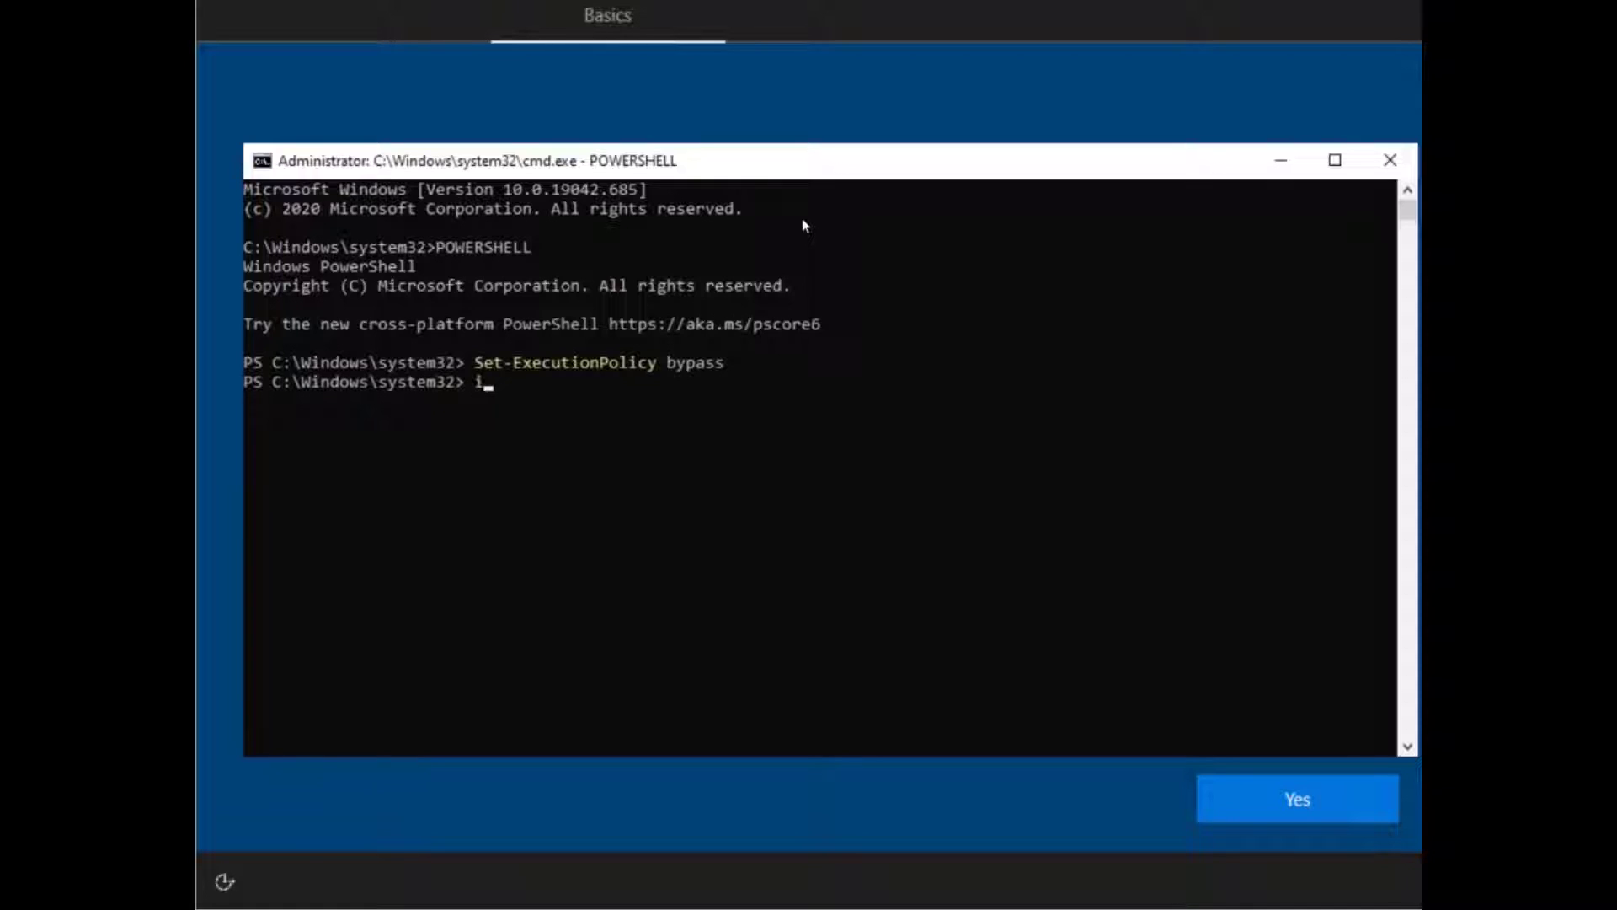
# Enter the install-script get-windowsautopilotinfo command to install the Autopilot script
pyautogui.write('install-sc')
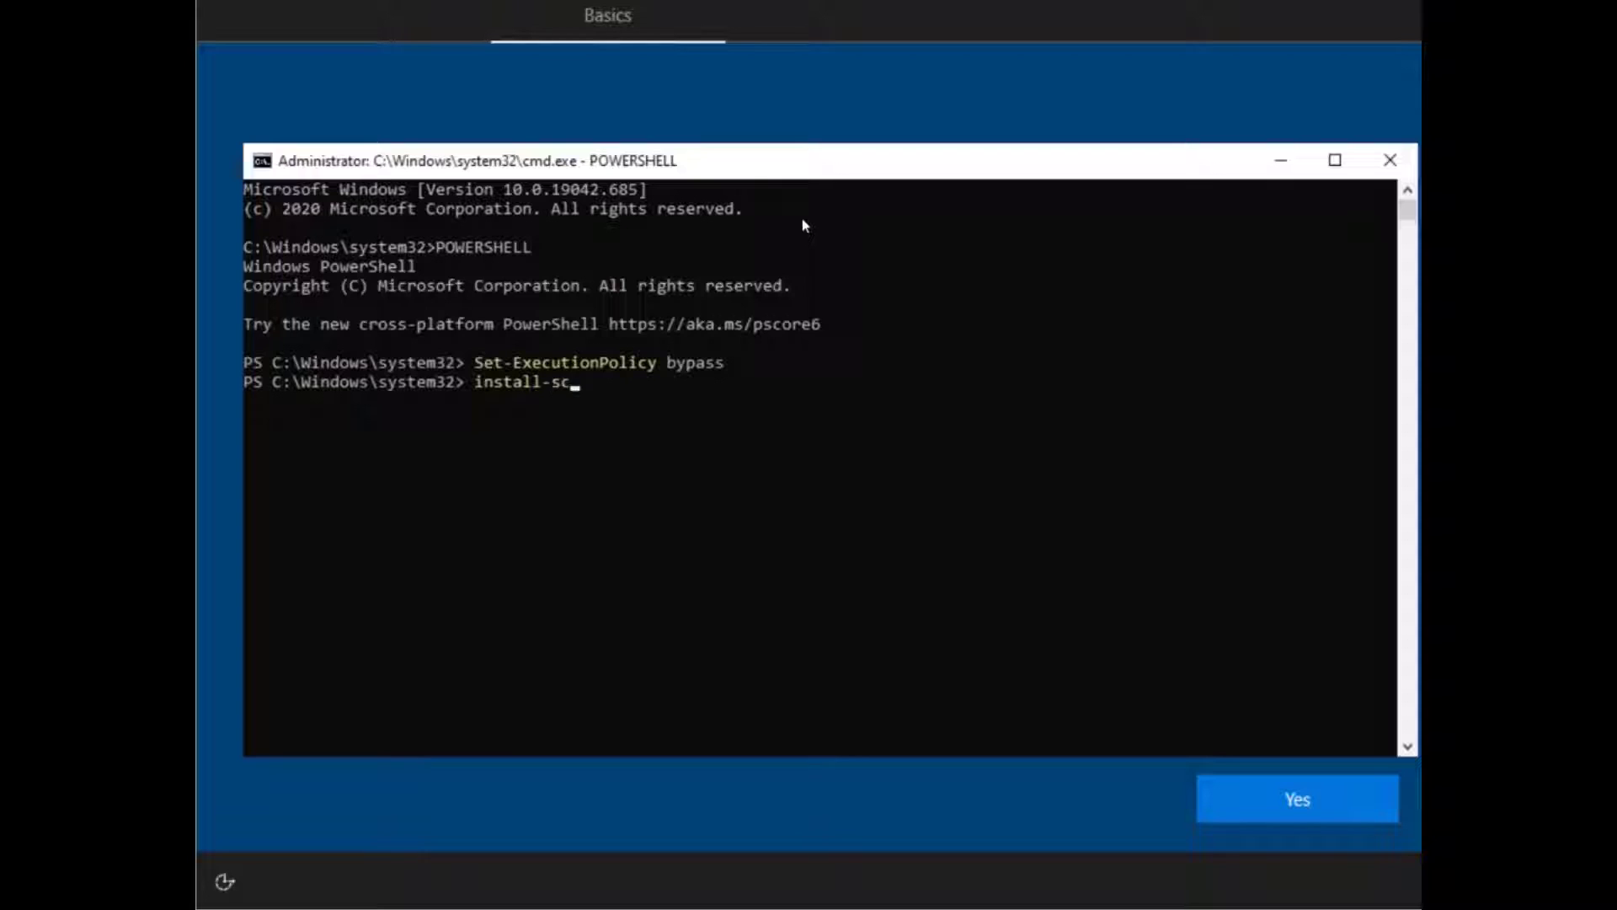
pyautogui.write('ript get-wind')
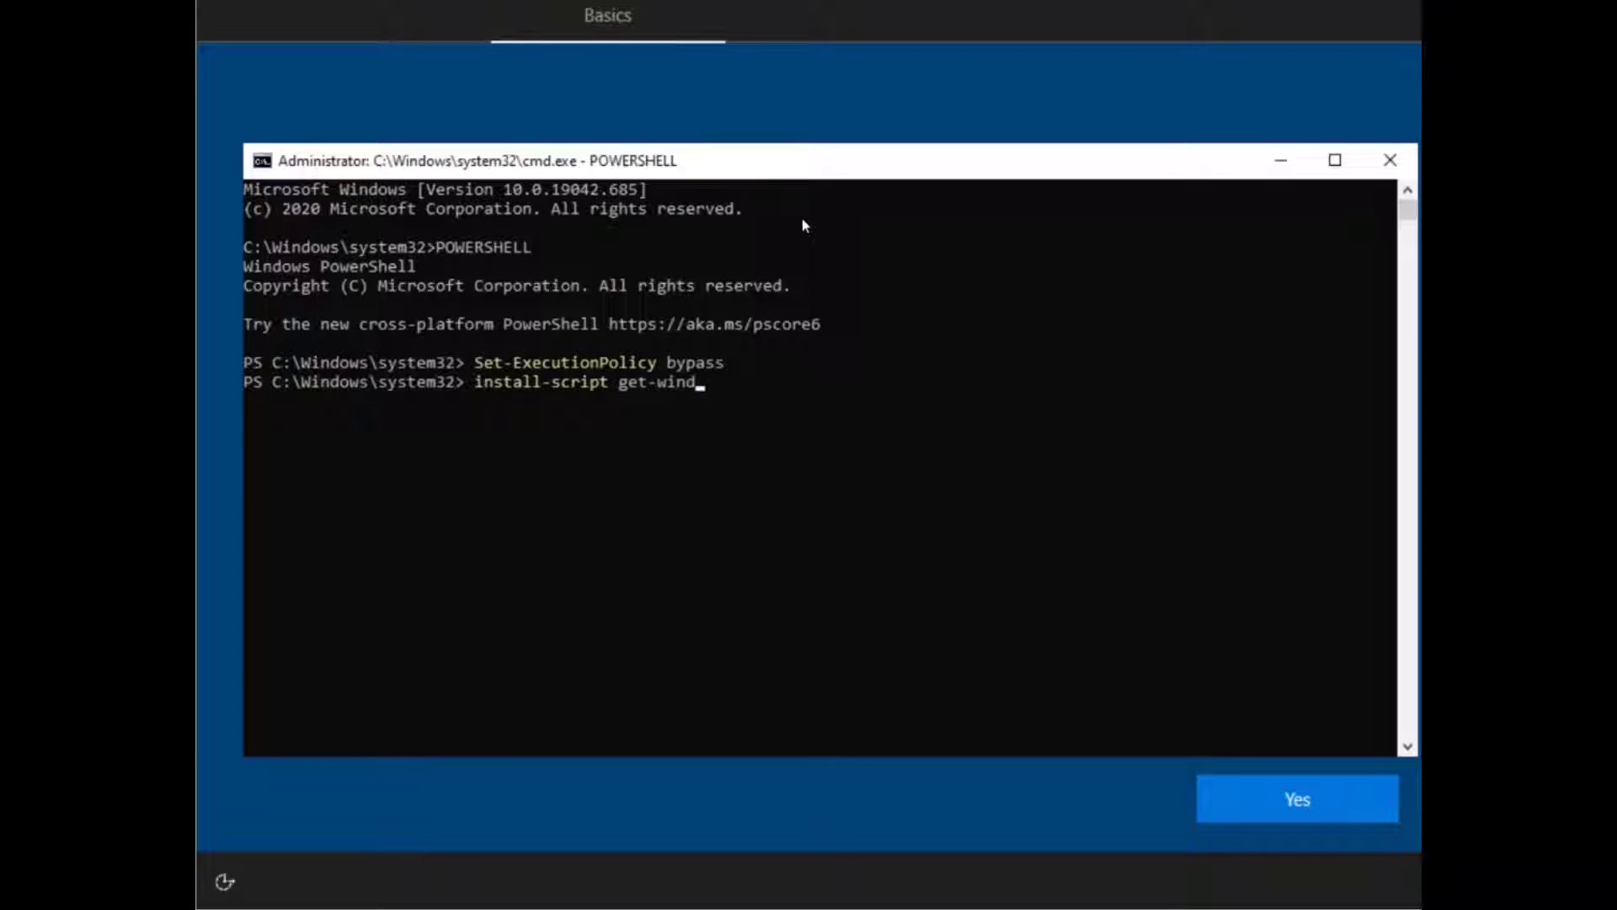
pyautogui.write('owsaut')
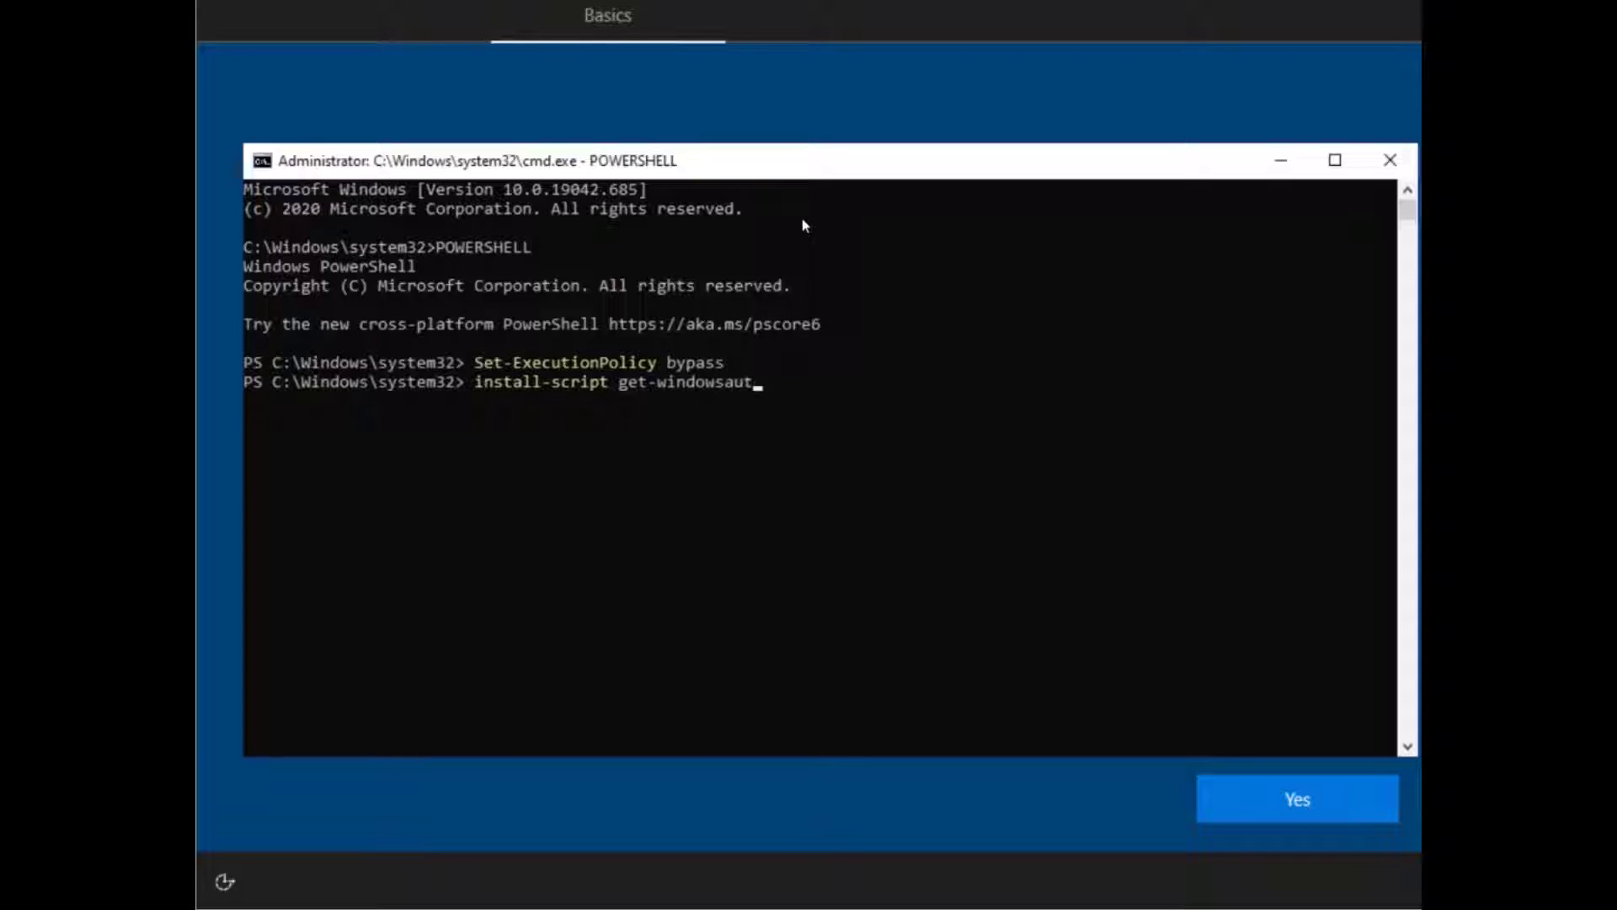
pyautogui.write('opilotinfo')
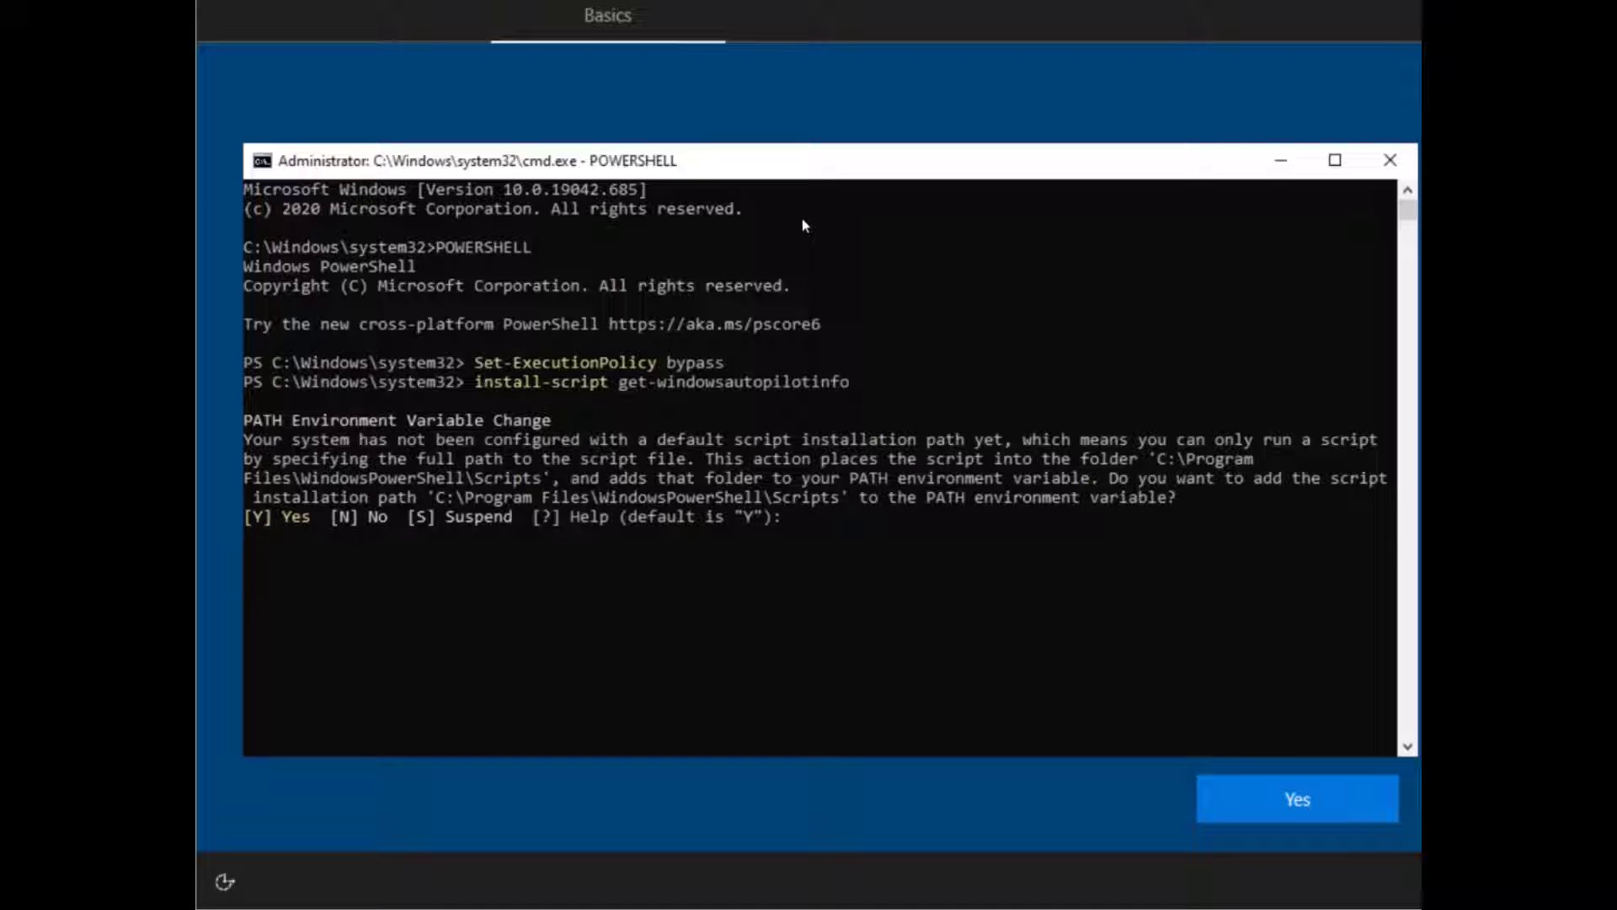
# Answer Y to the PATH, NuGet provider and untrusted repository prompts
pyautogui.write('y')
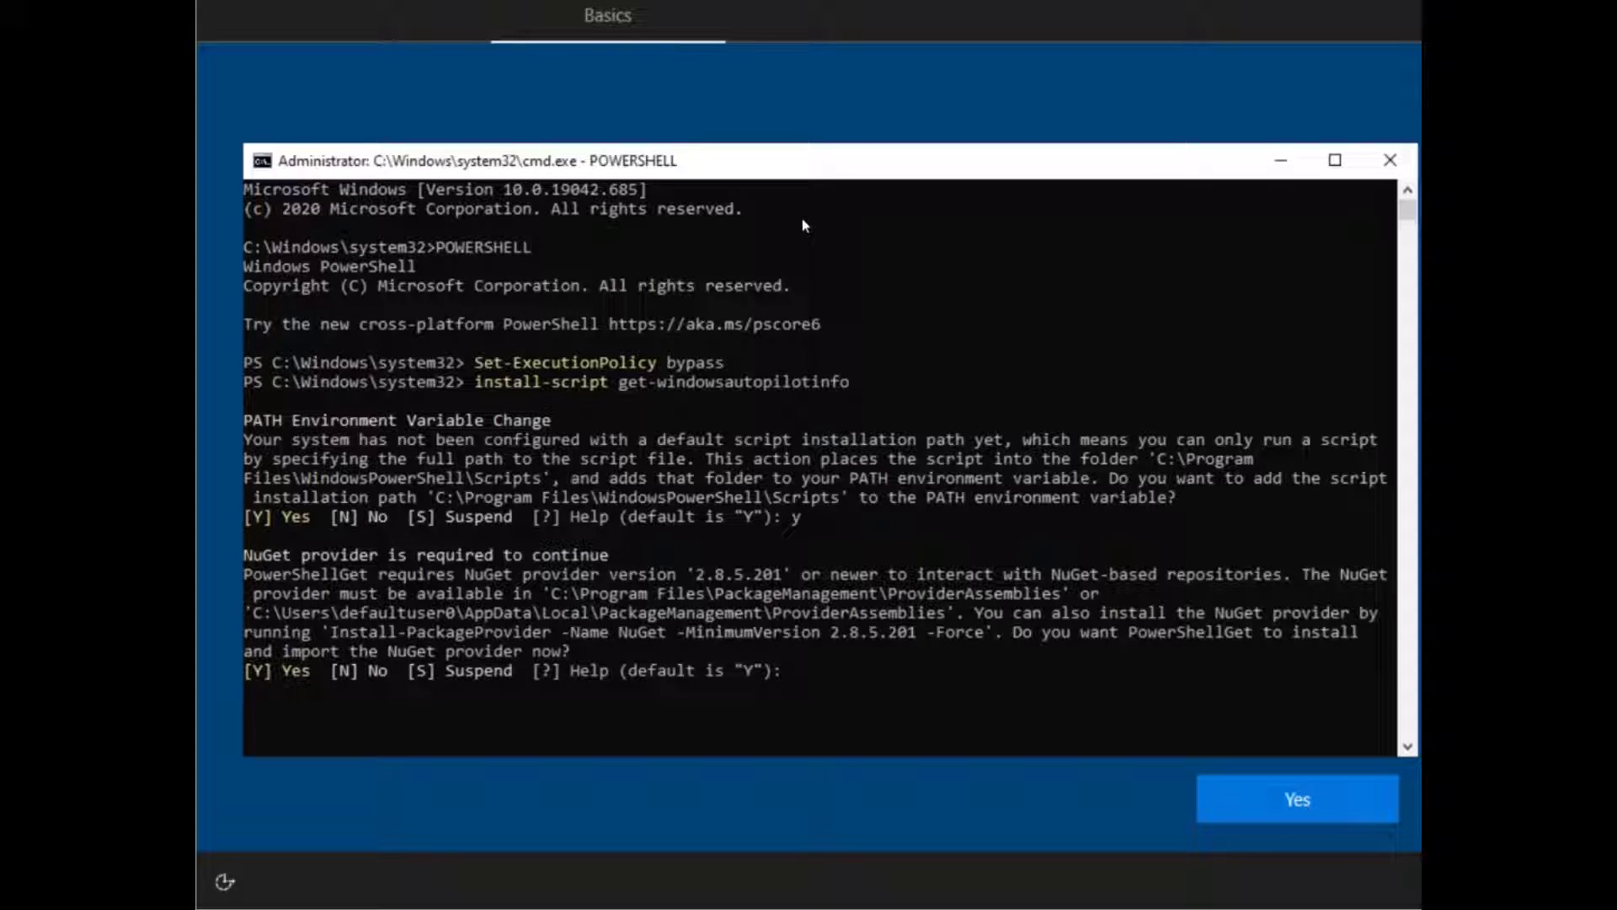
pyautogui.write('y')
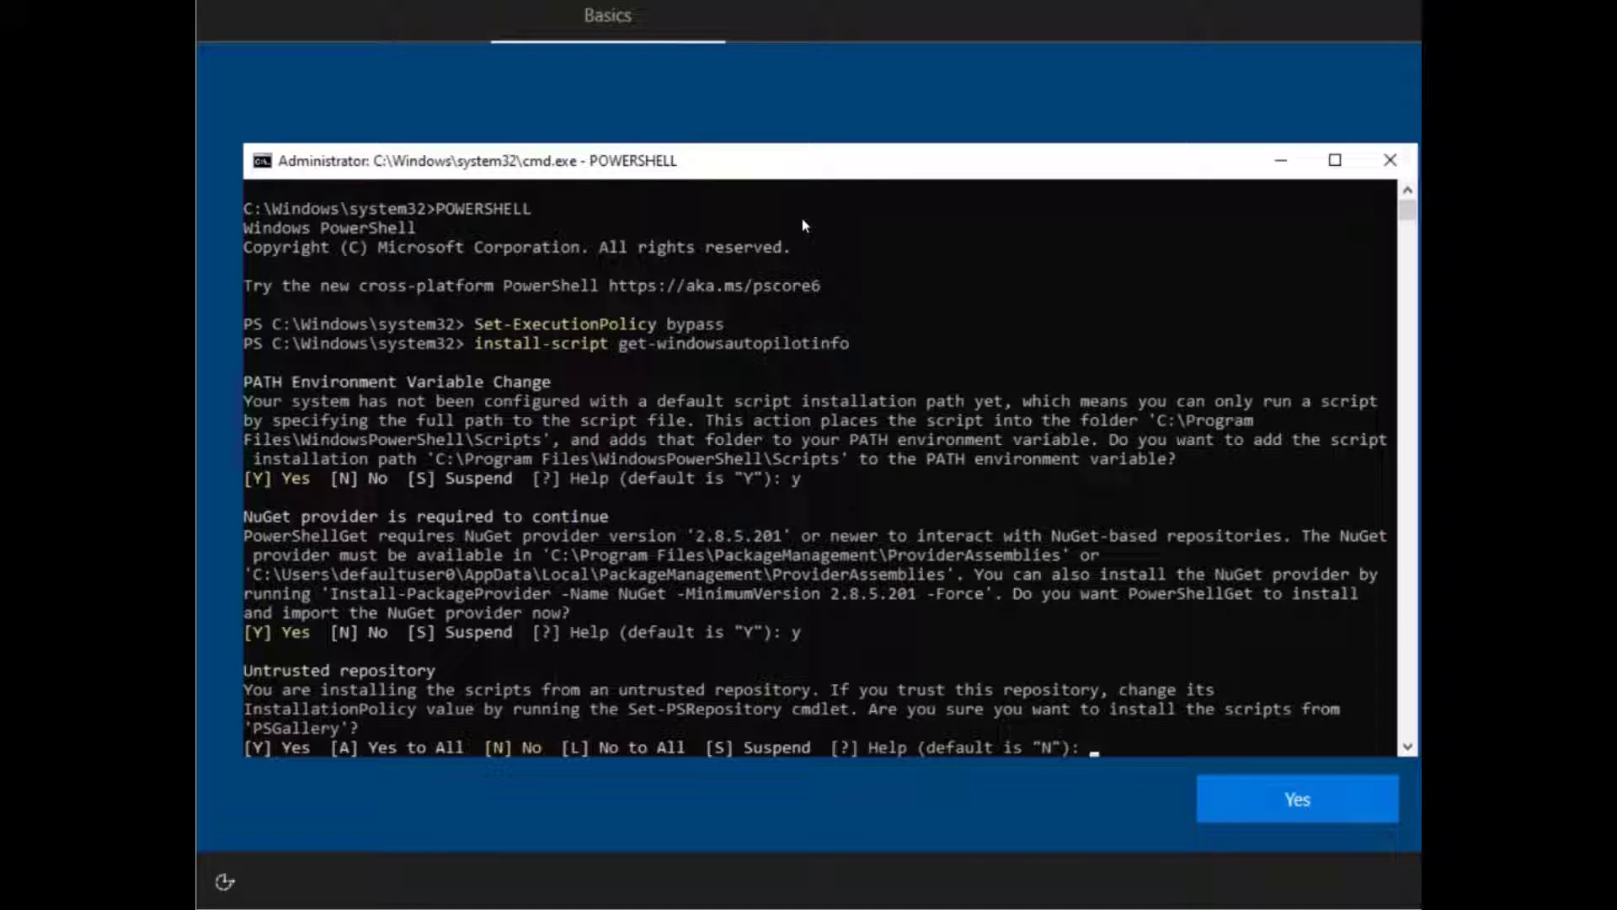
pyautogui.write('y')
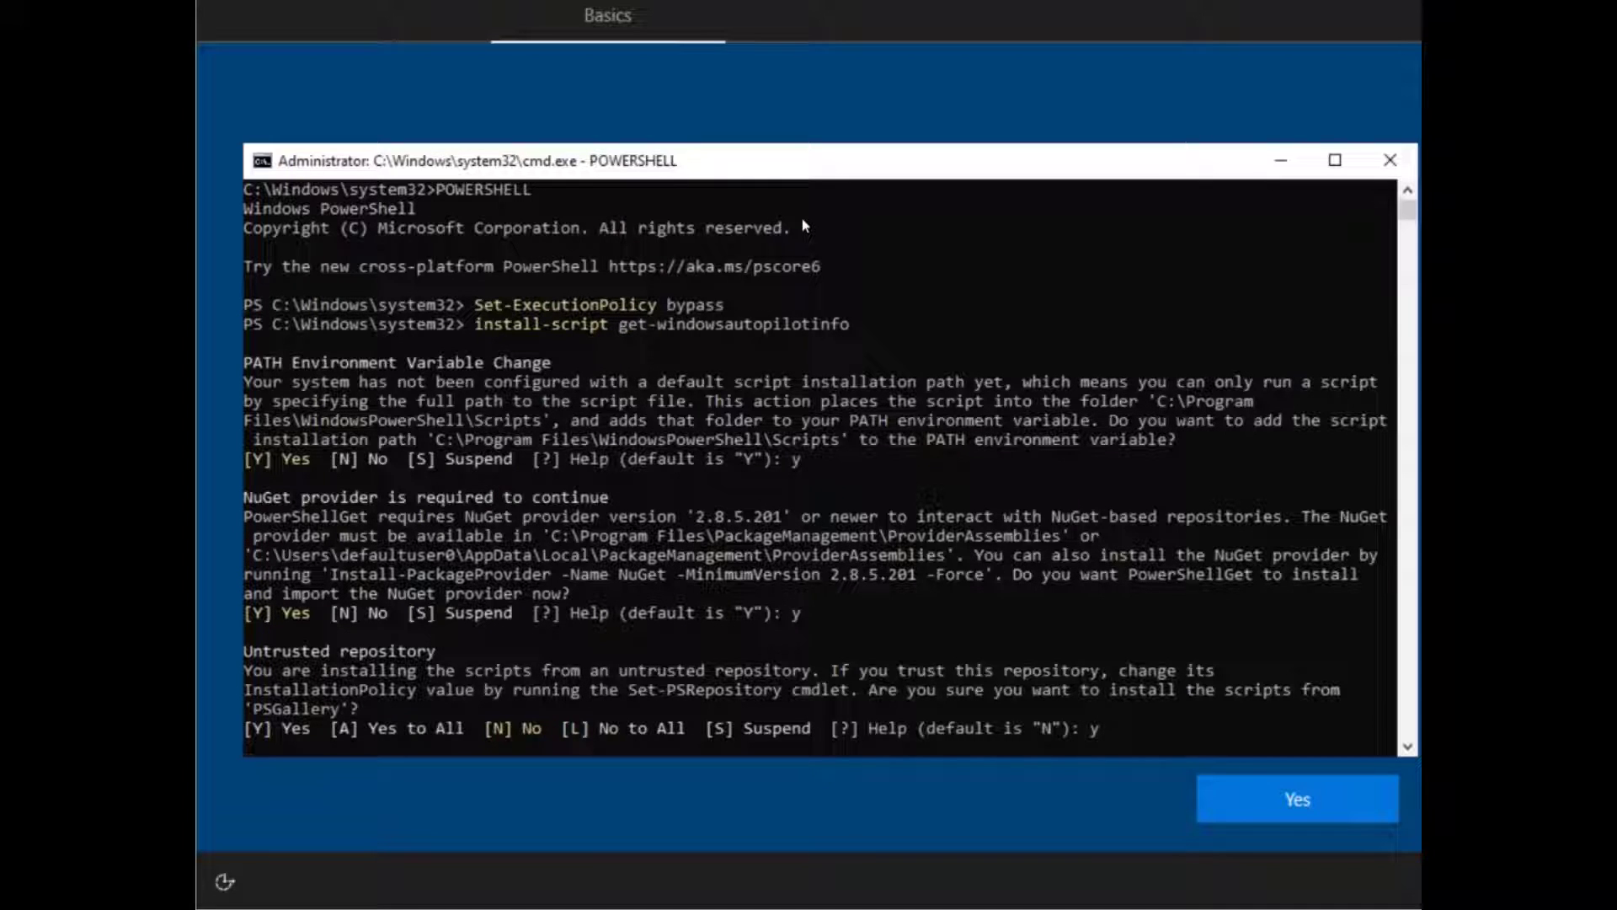
pyautogui.press('Return')
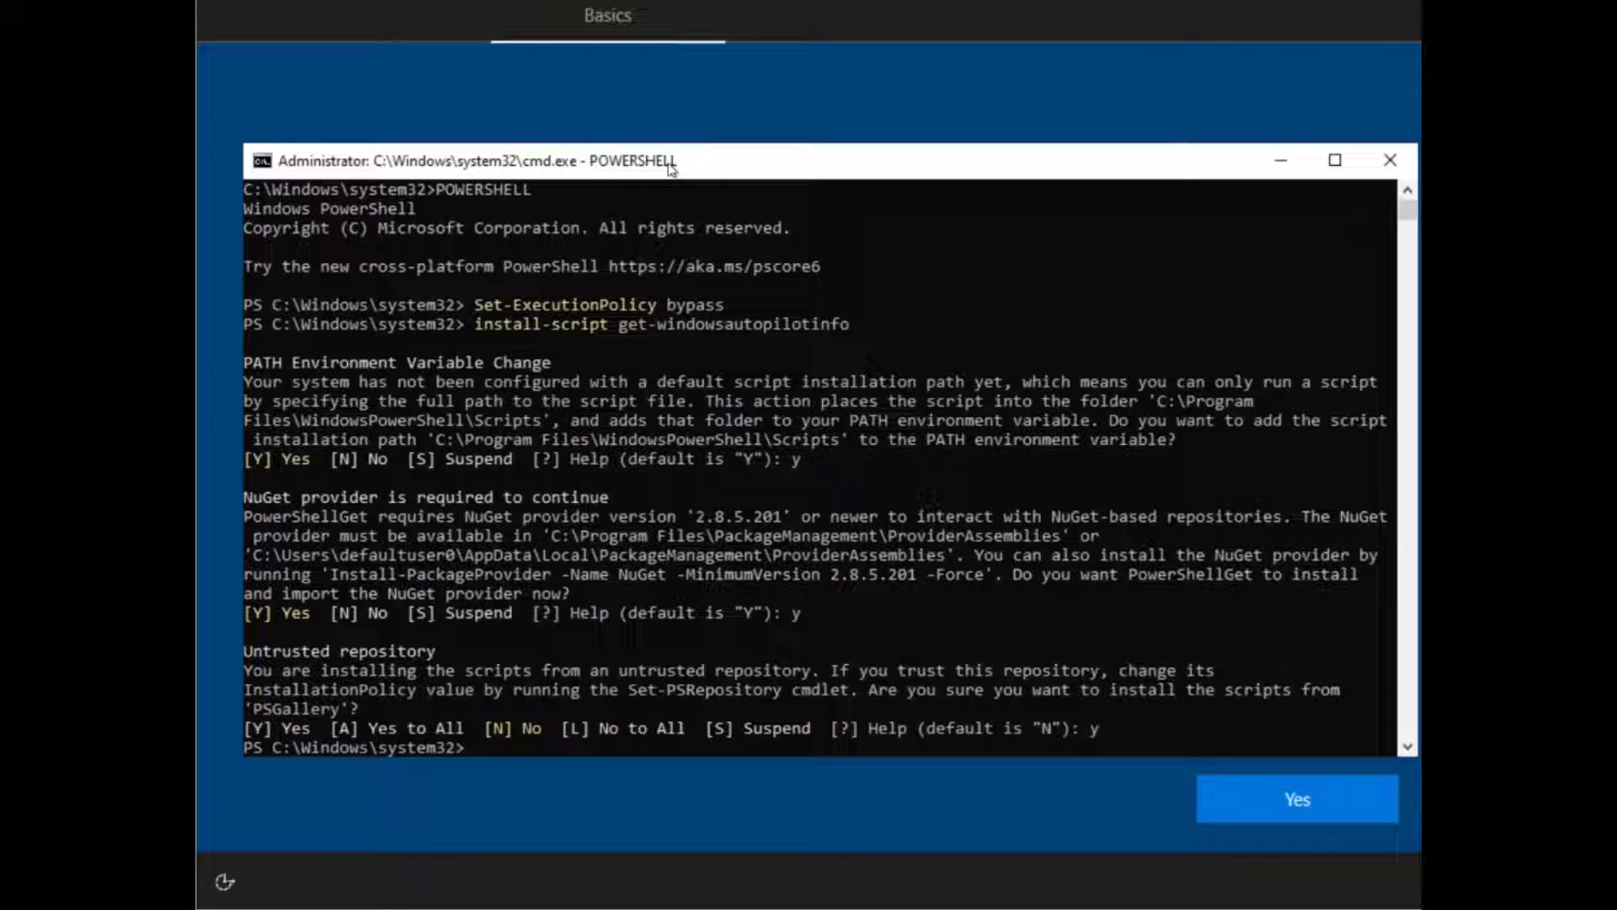
# Run Get-WindowsAutoPilotInfo.ps1 in online mode with output file C:\AP.csv
pyautogui.write('get')
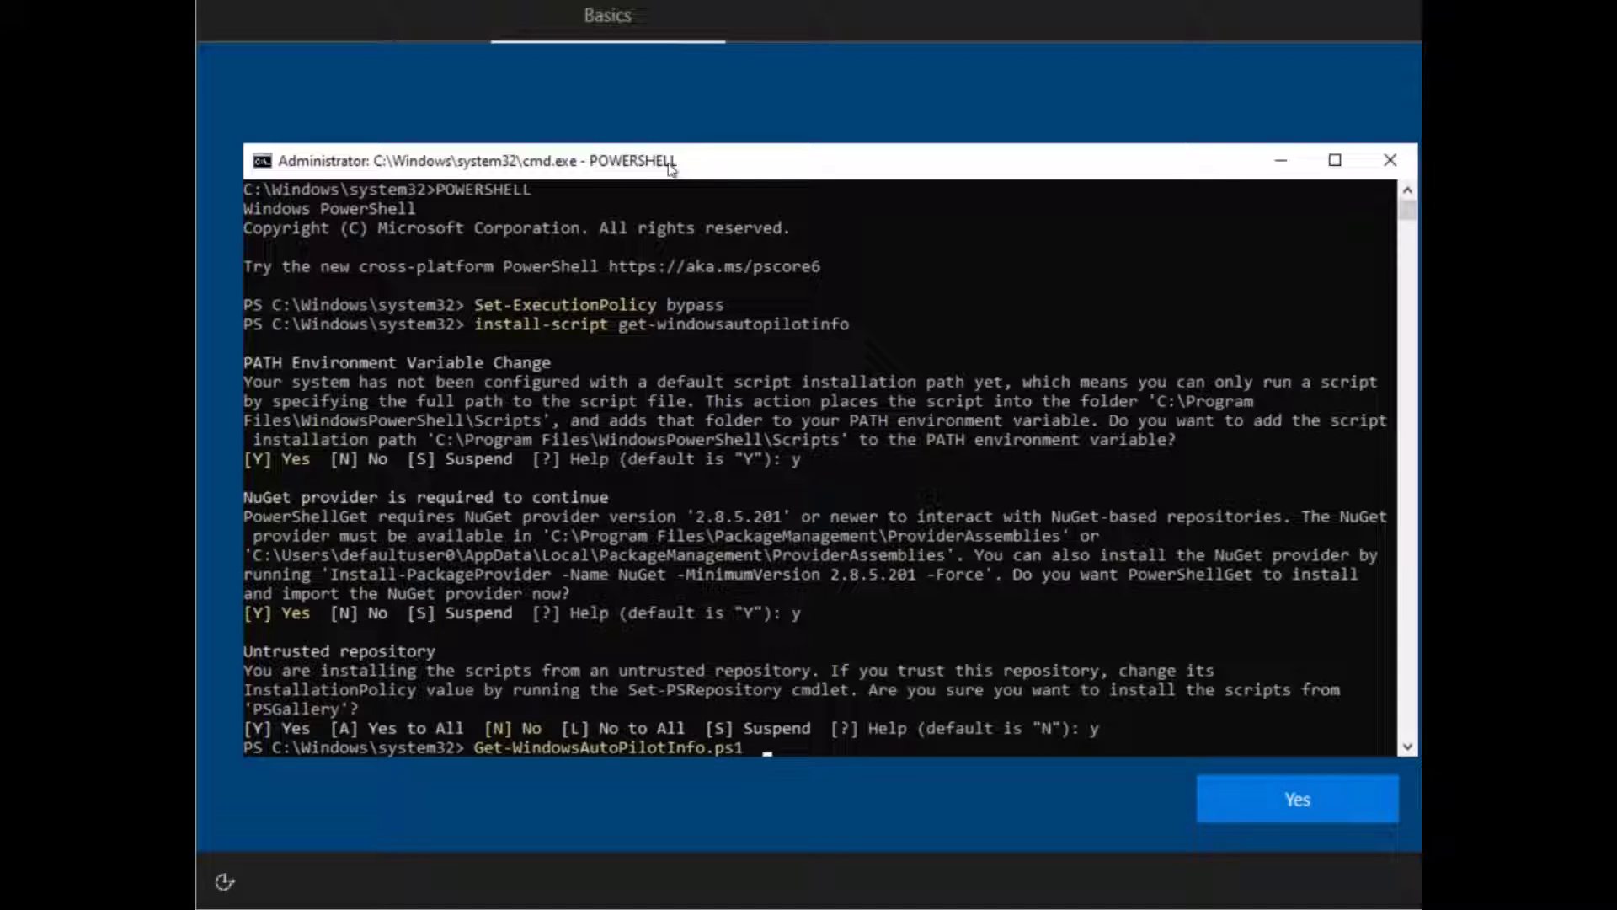
pyautogui.write('-OutputFile')
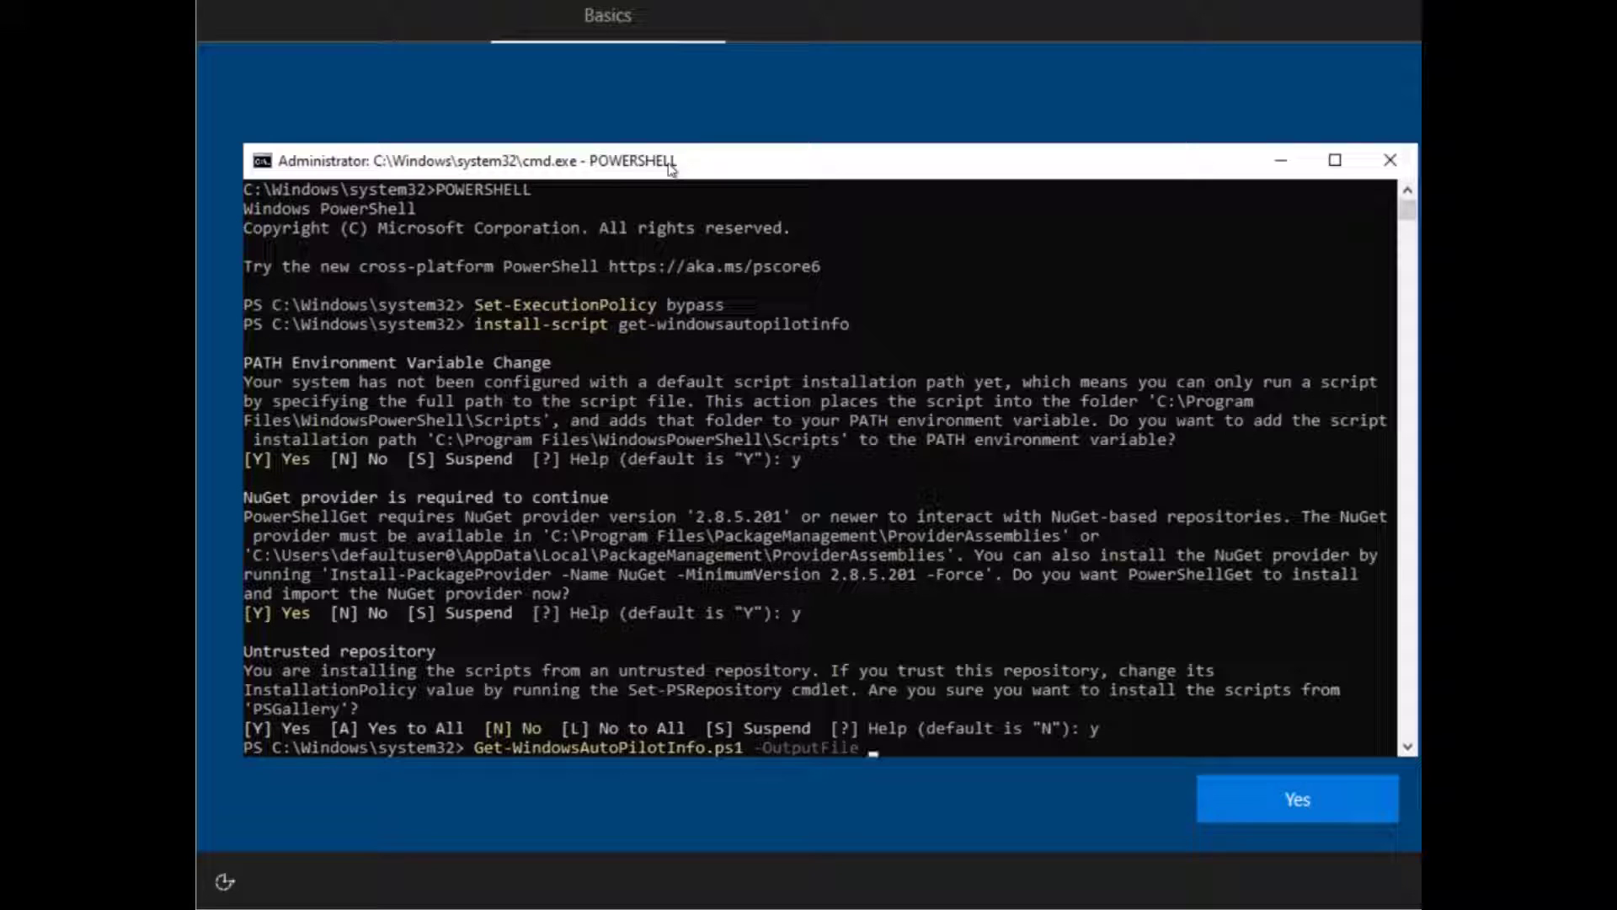
pyautogui.write('C:\\')
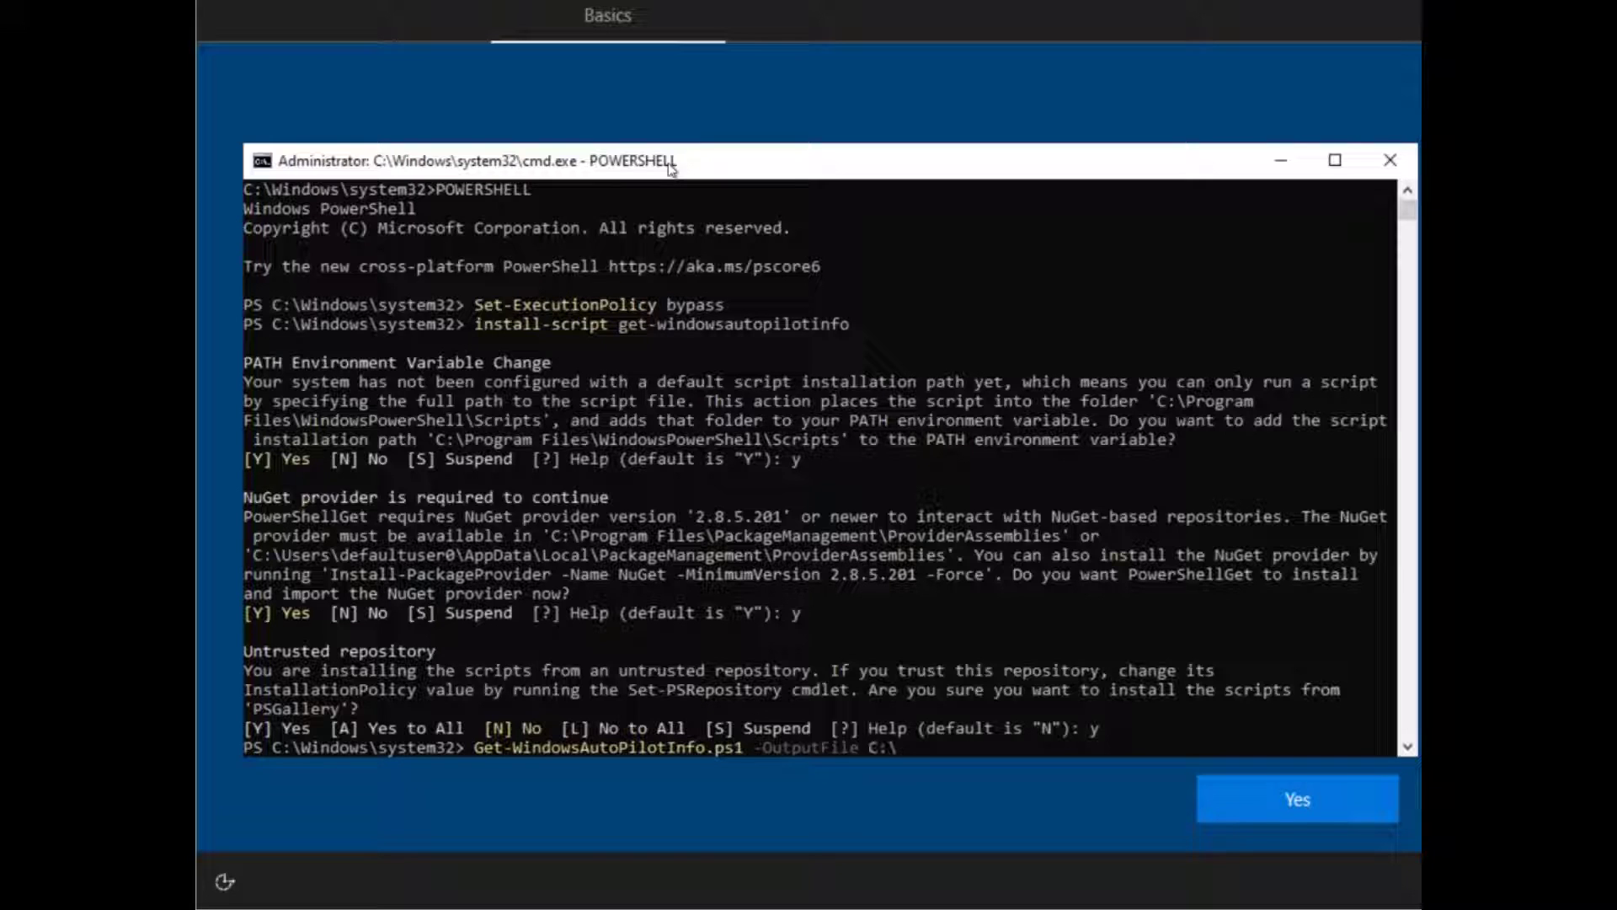
pyautogui.write('AP.csv')
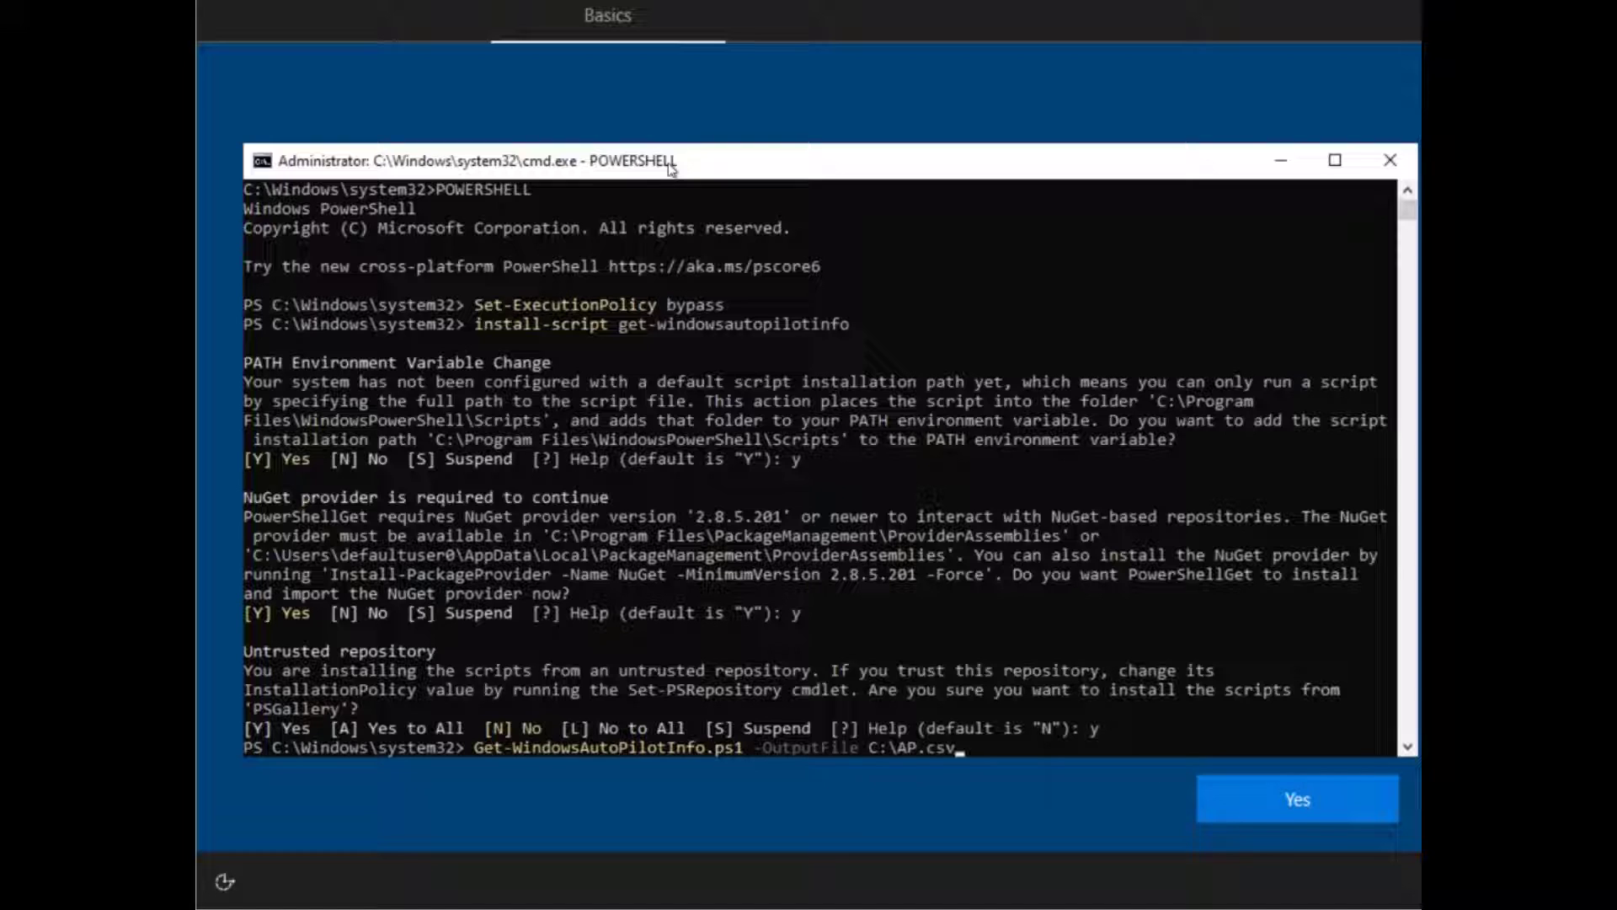
pyautogui.press('Backspace')
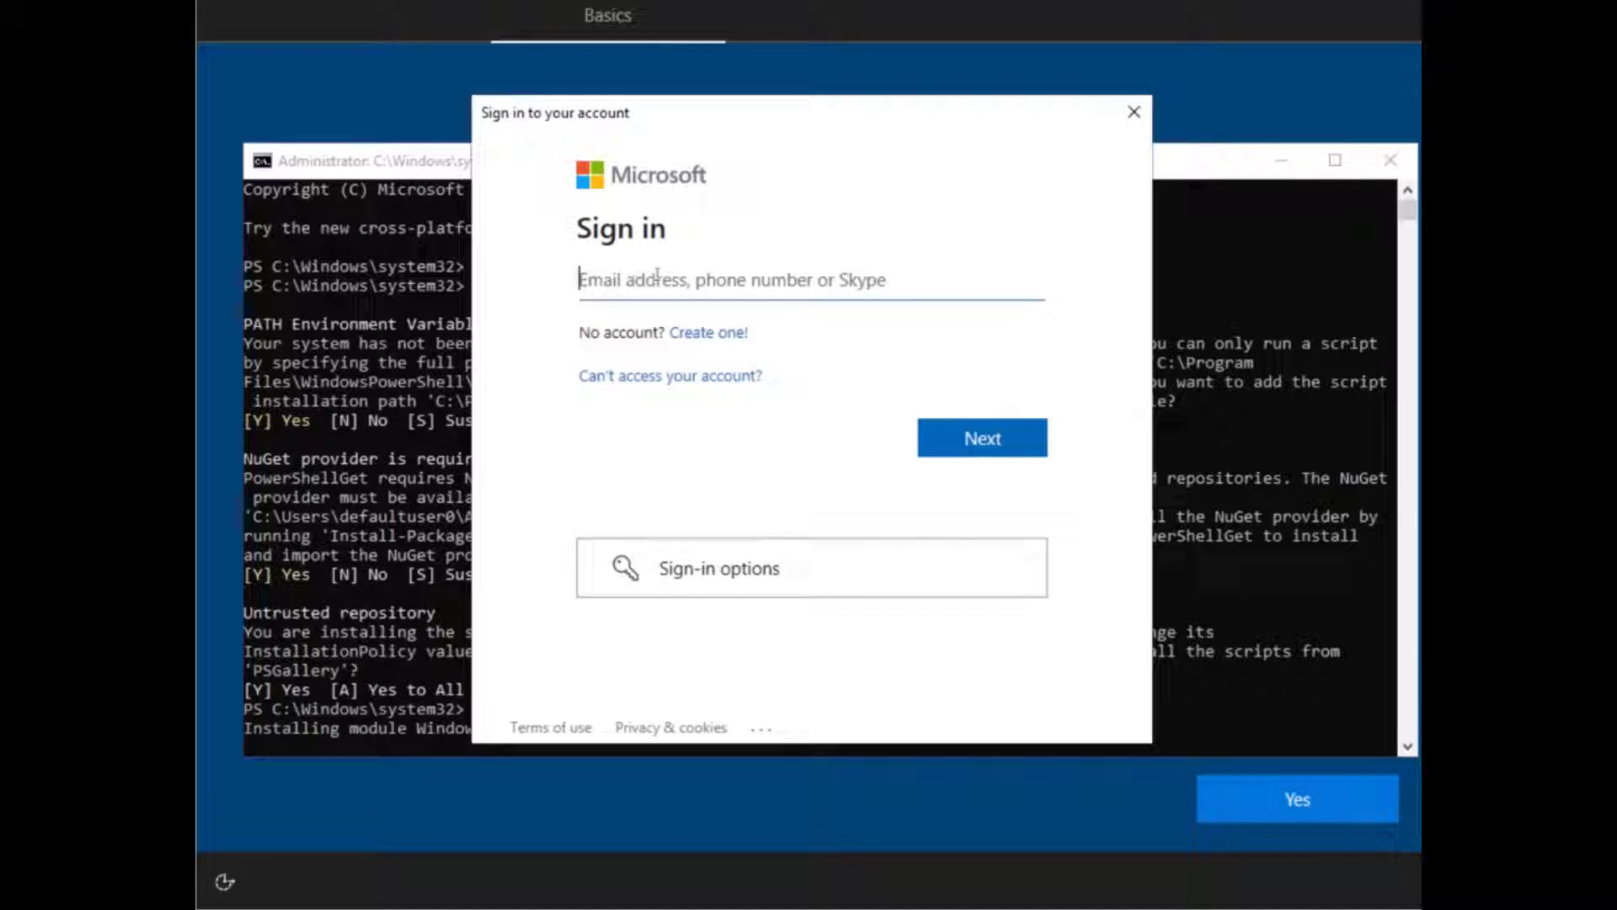
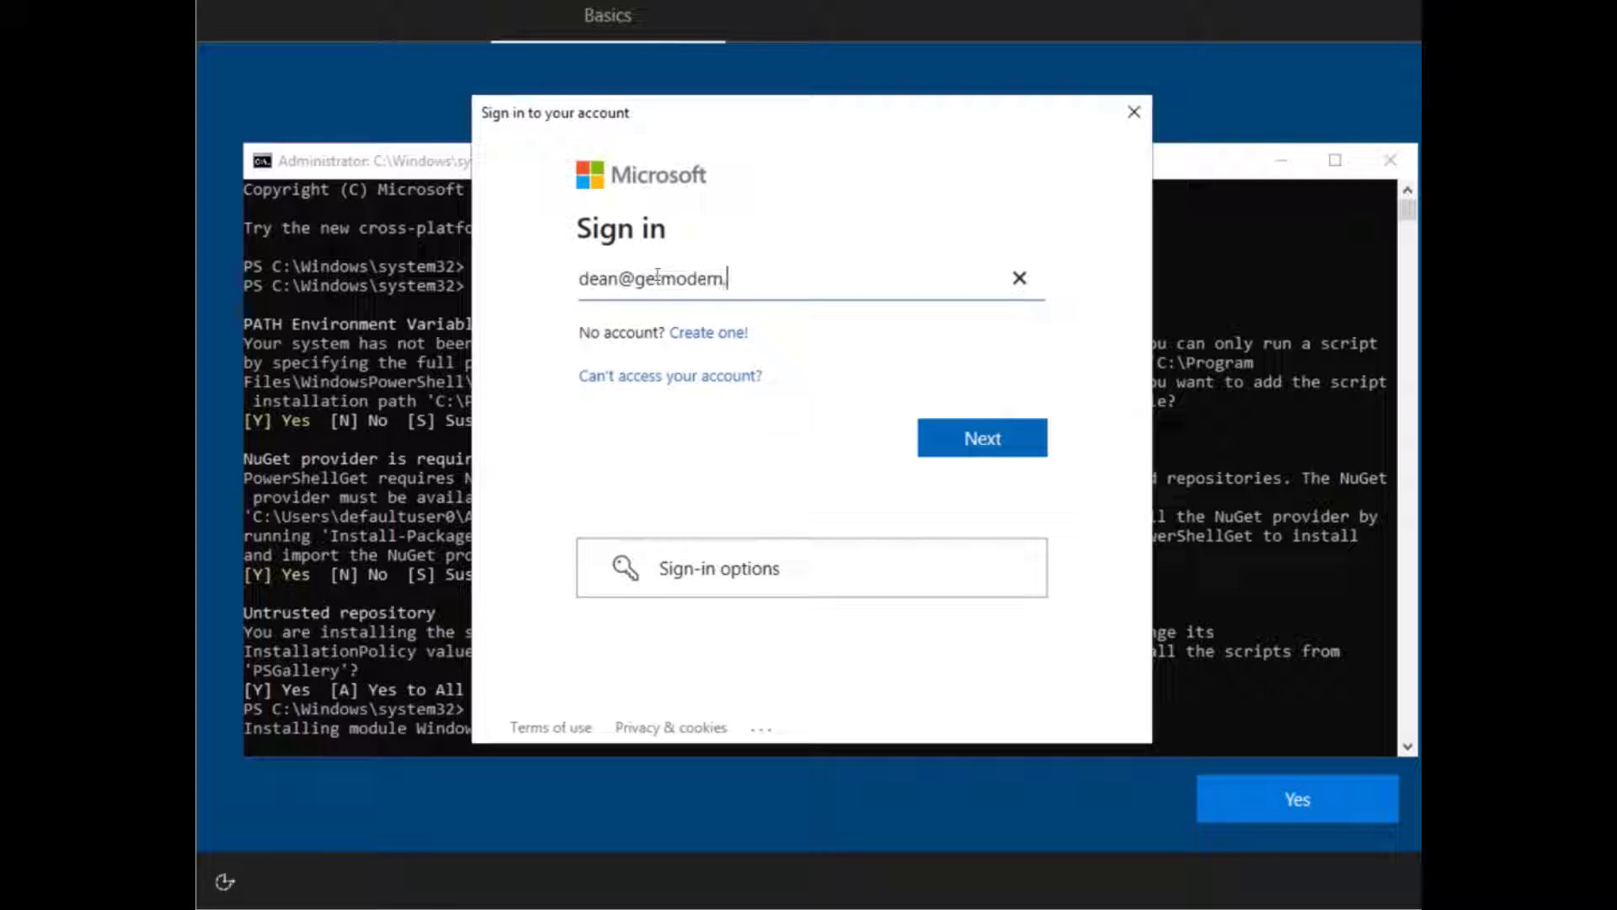
pyautogui.click(979, 437)
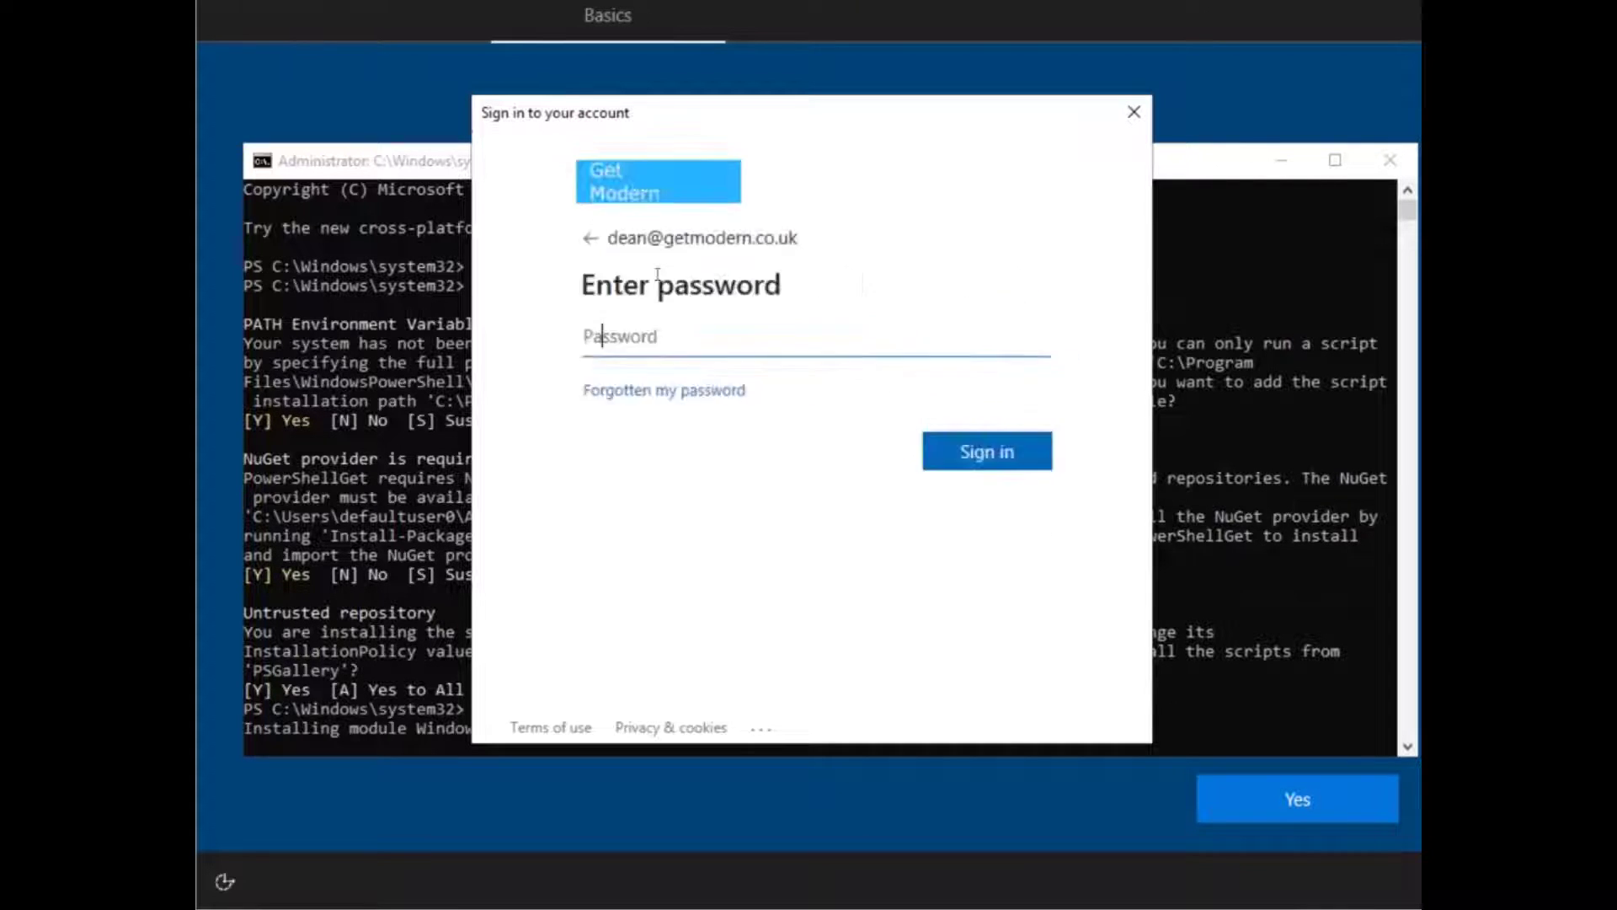
pyautogui.write('•')
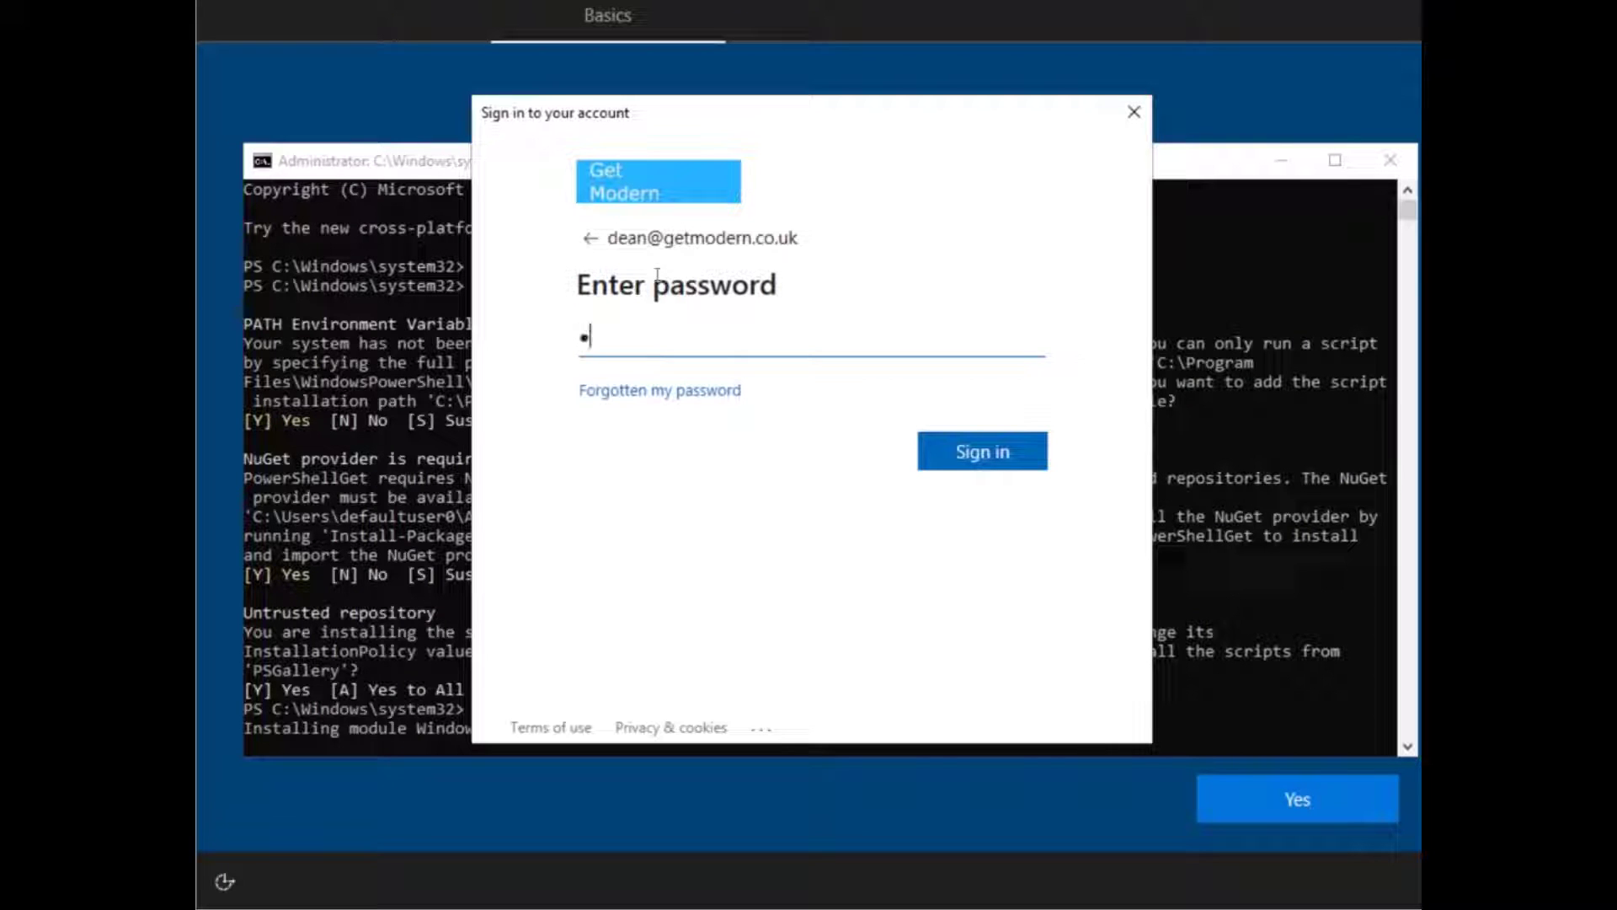
pyautogui.write('password')
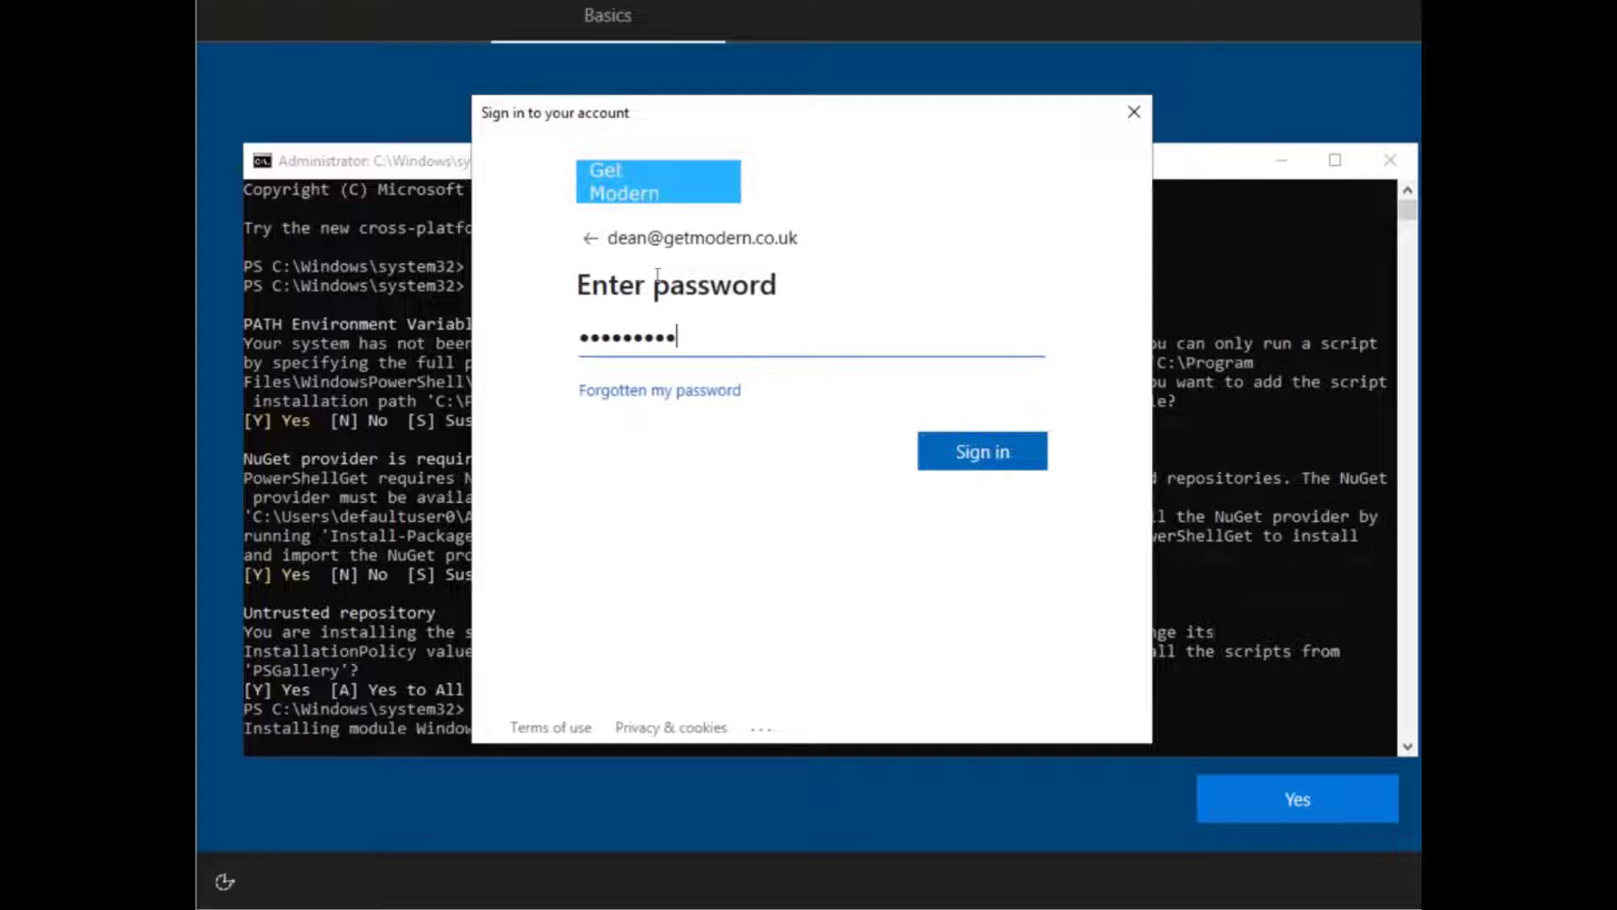
pyautogui.click(980, 451)
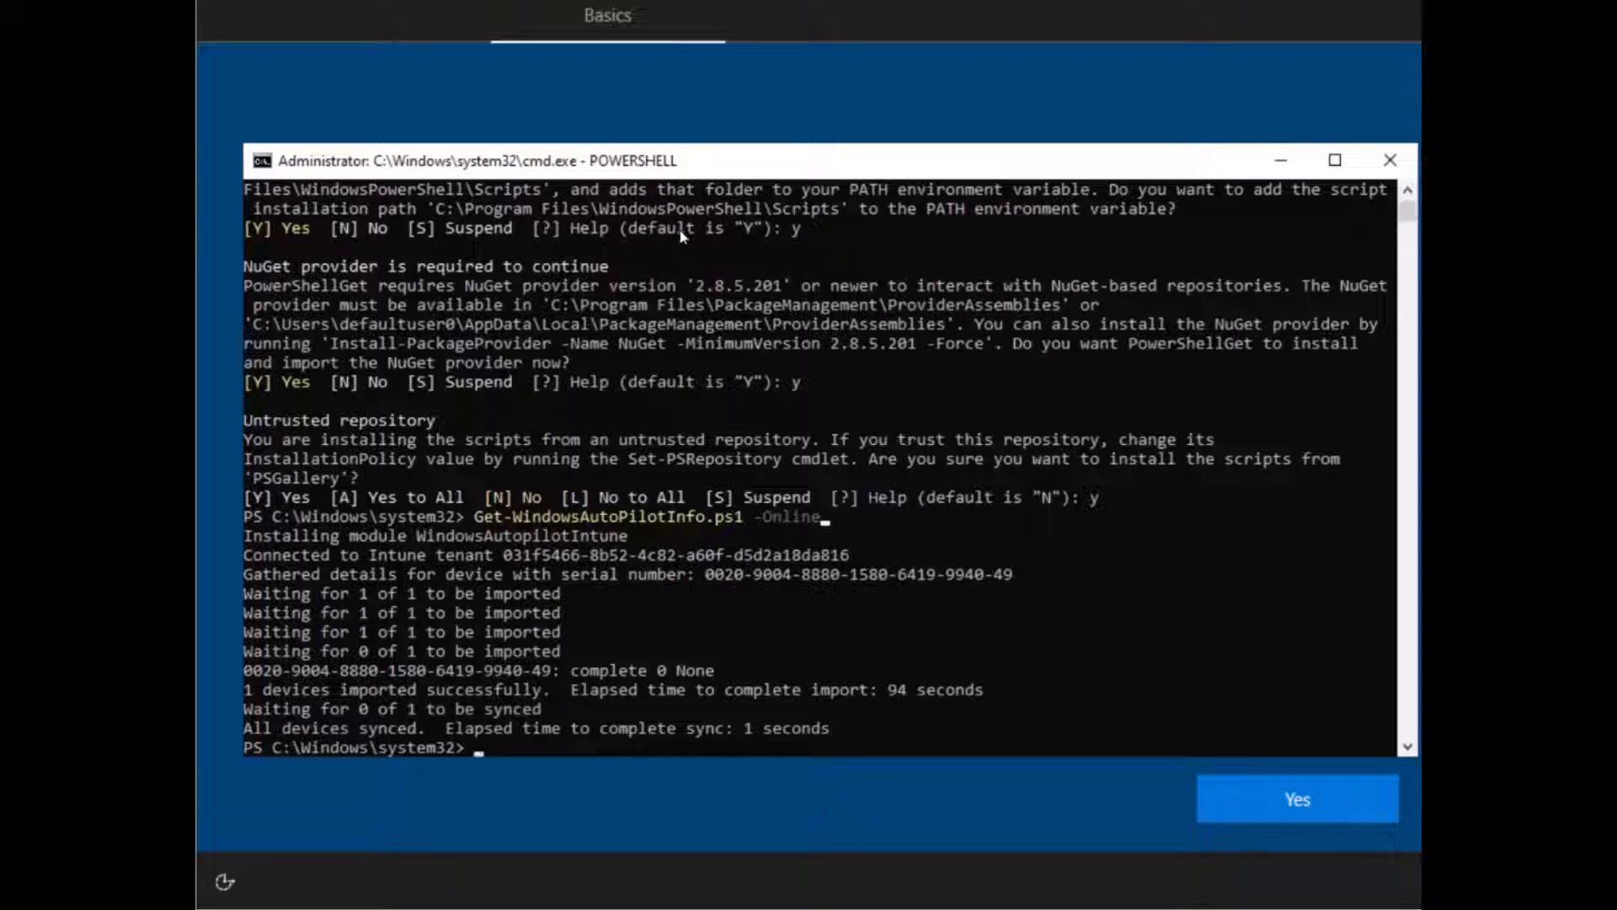
pyautogui.moveTo(1391, 160)
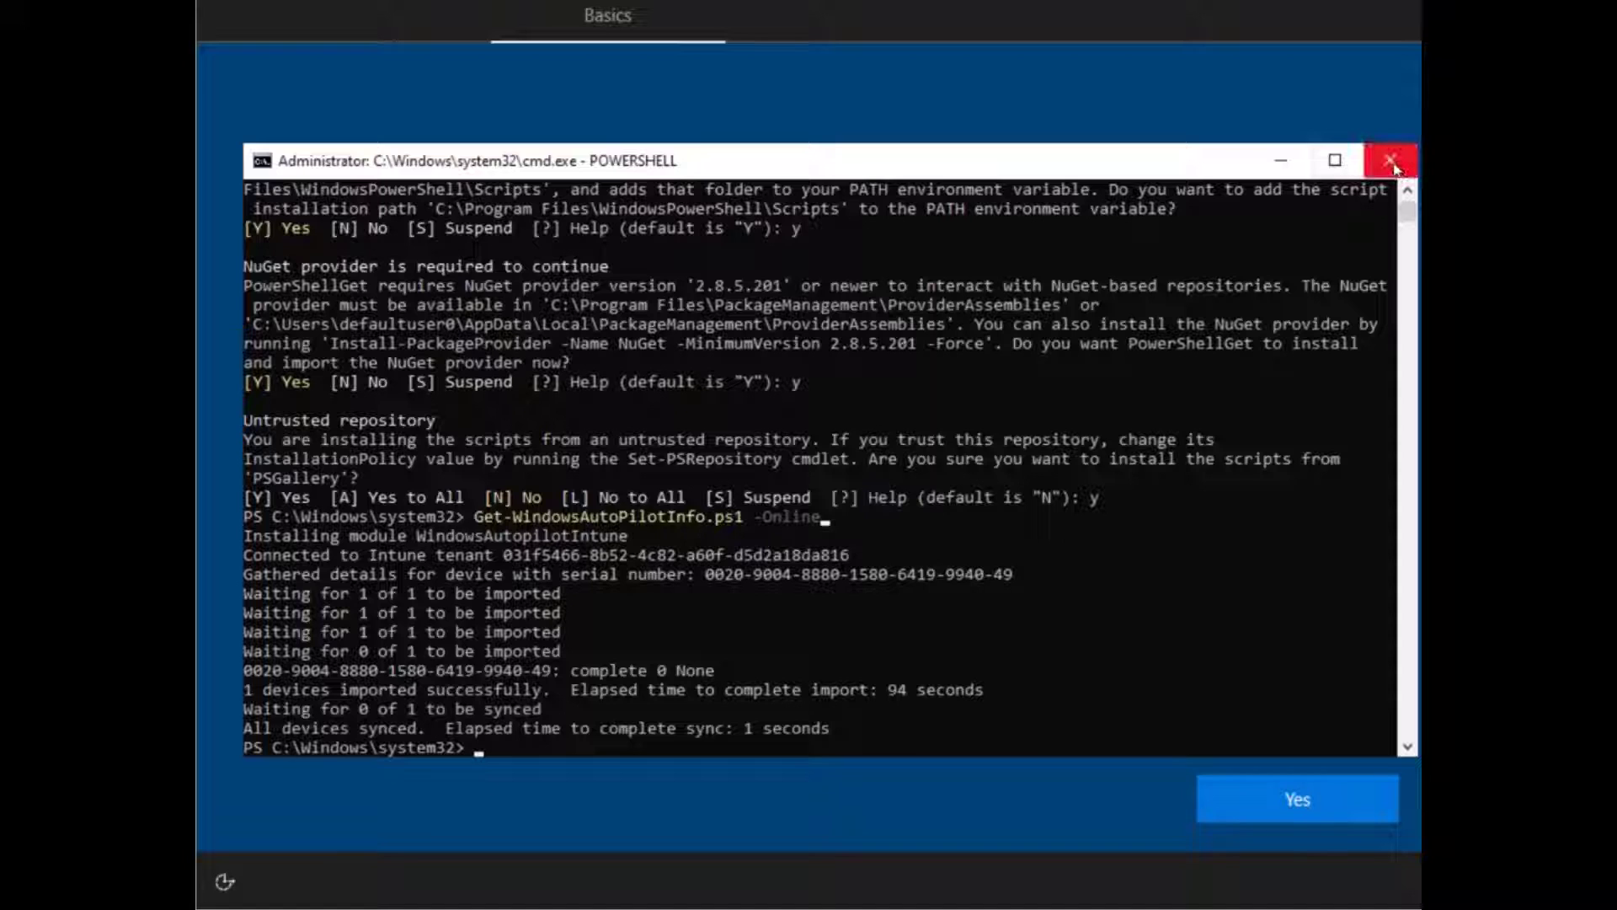
# Close the PowerShell window after the device import and sync complete
pyautogui.click(1391, 160)
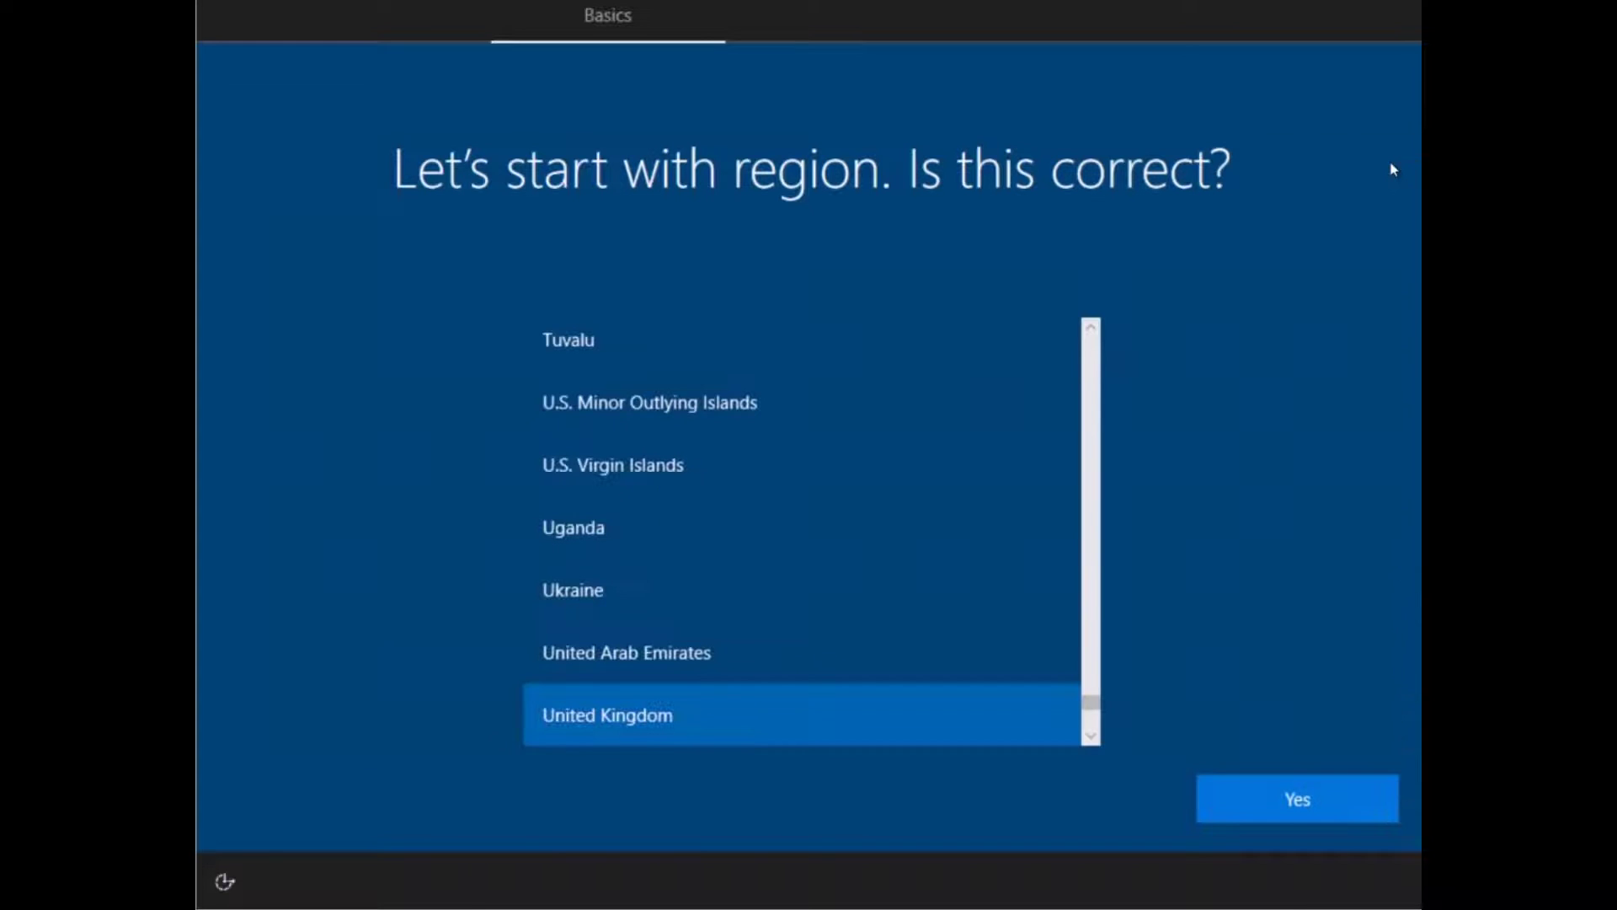